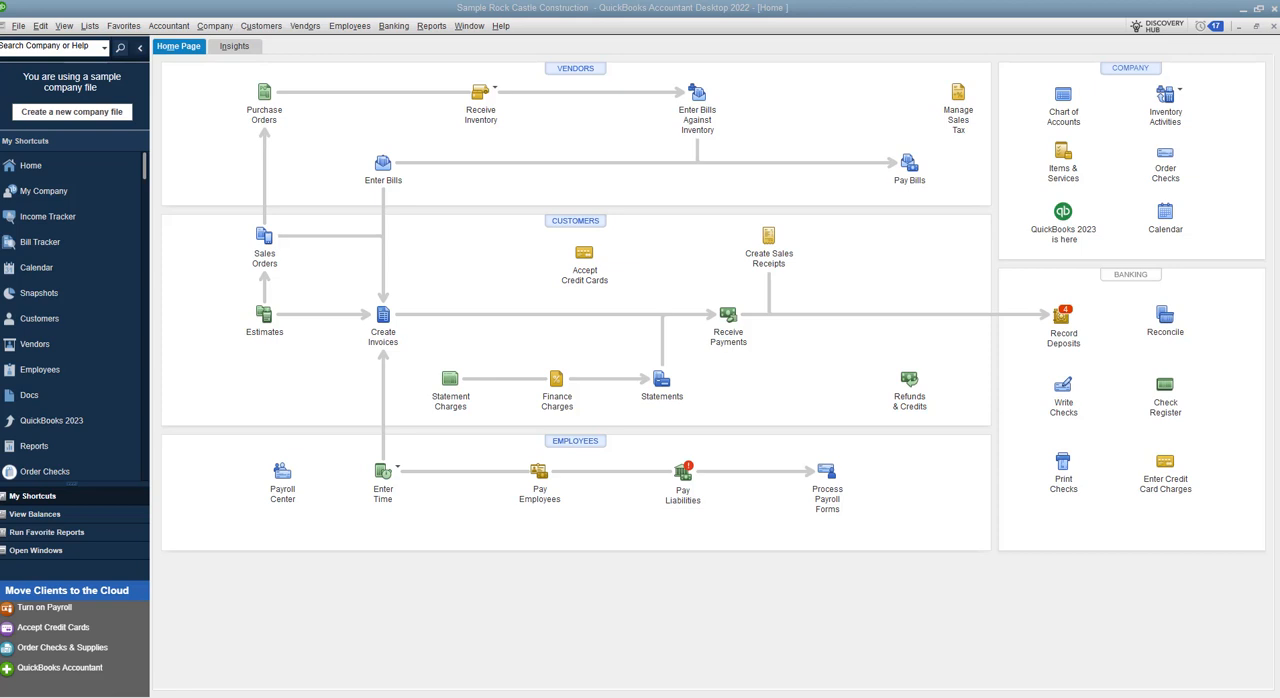
pyautogui.moveTo(420, 327)
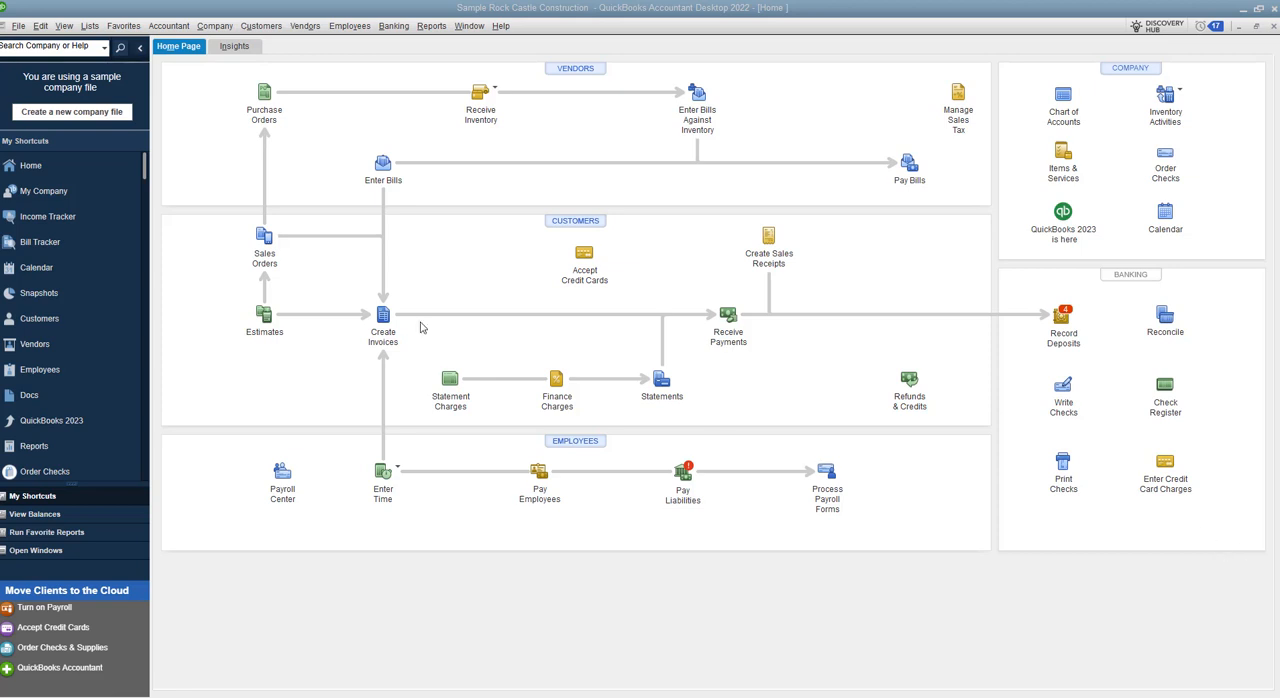
# Open the Lists menu from the Home page.
pyautogui.click(90, 25)
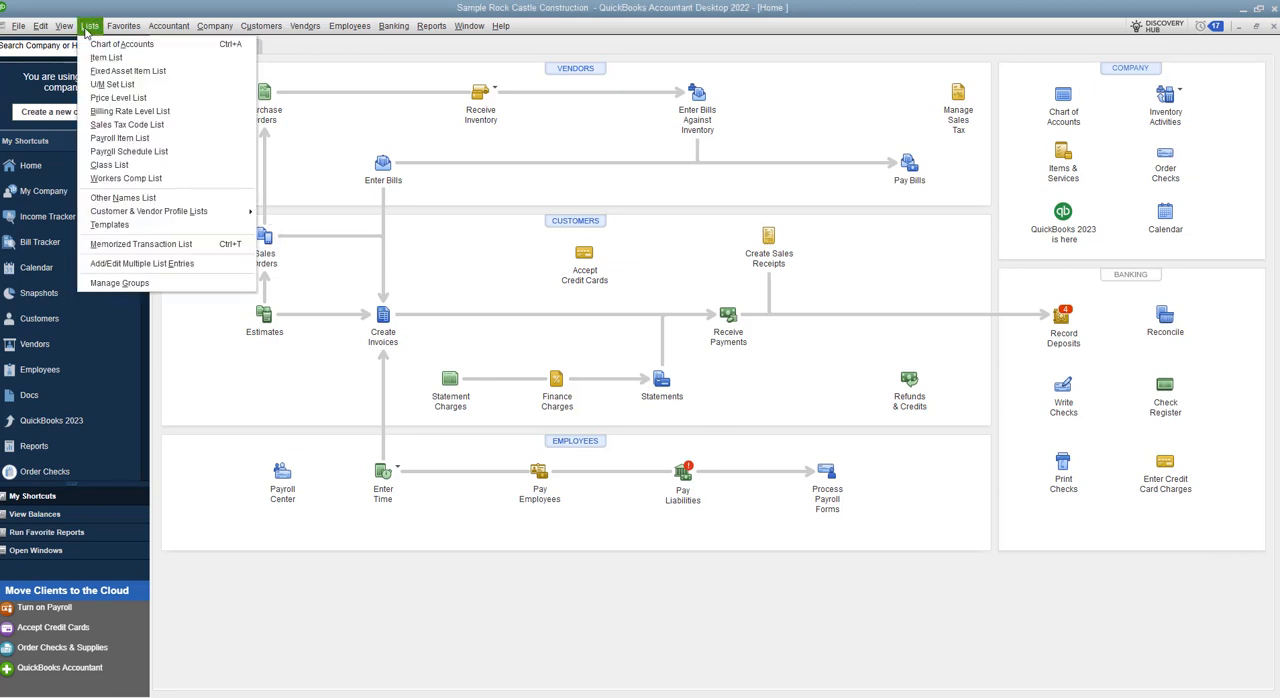
pyautogui.moveTo(128, 151)
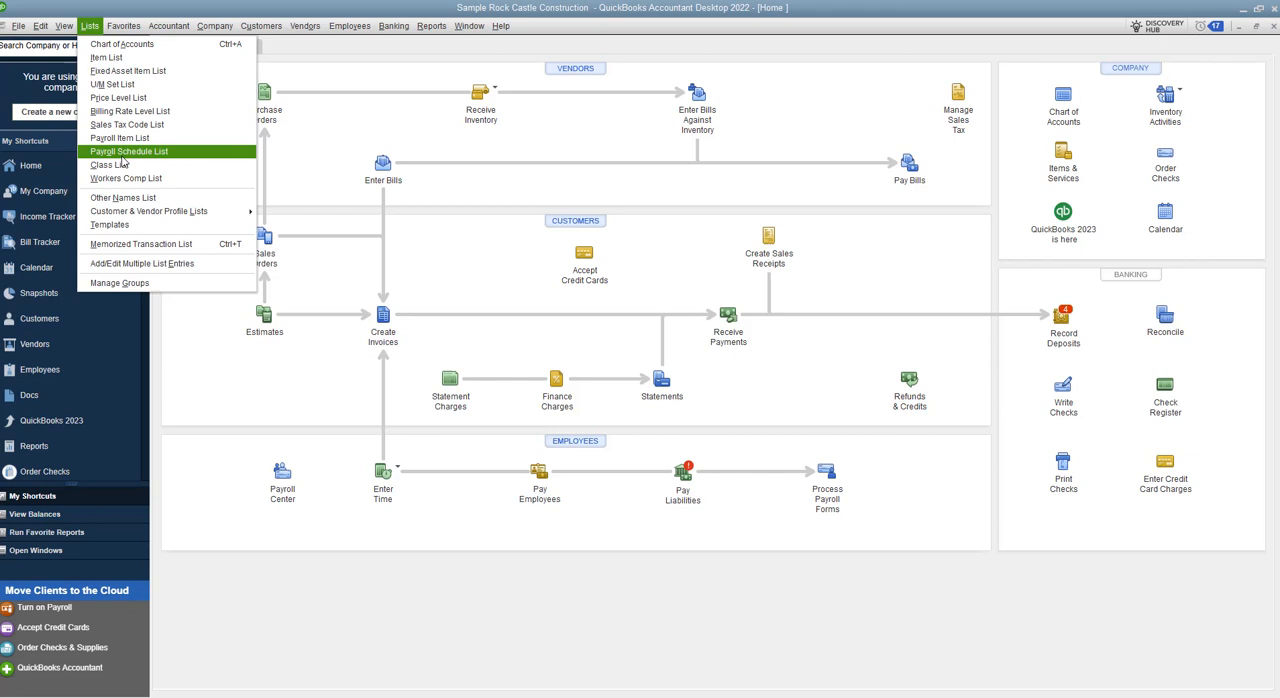
pyautogui.moveTo(127, 124)
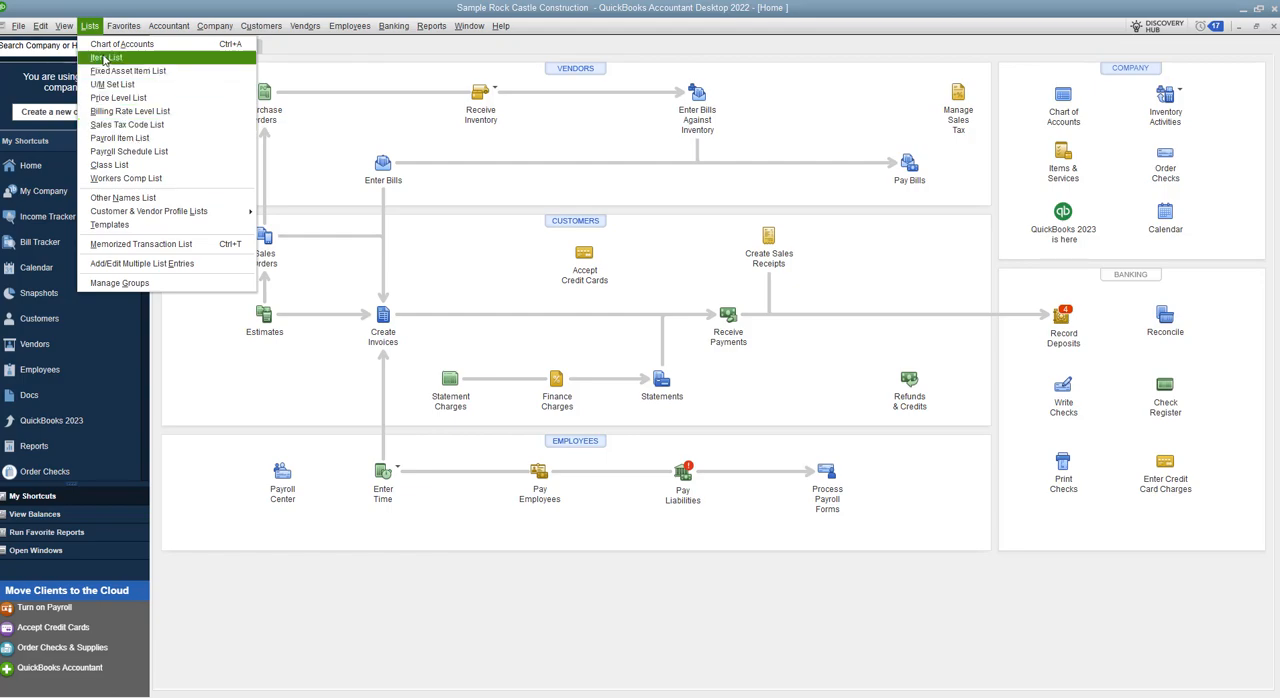
# Open the Item List and scroll down to the existing sales tax items.
pyautogui.click(104, 57)
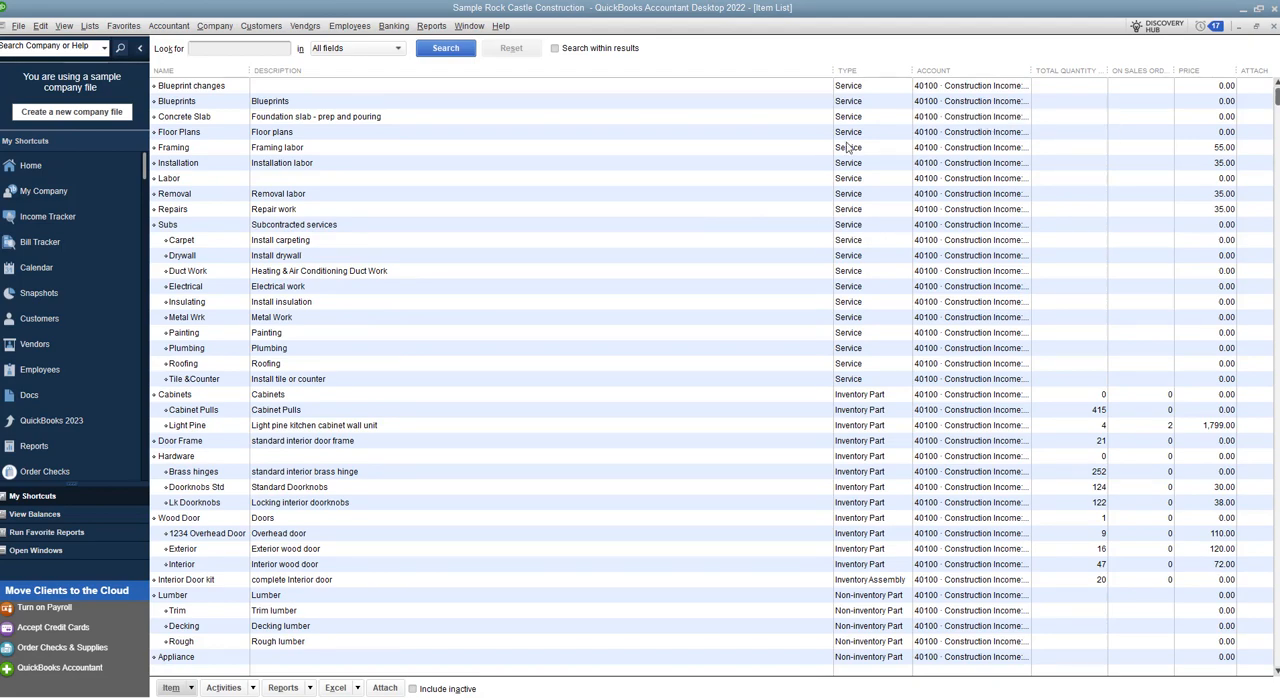
pyautogui.moveTo(819, 189)
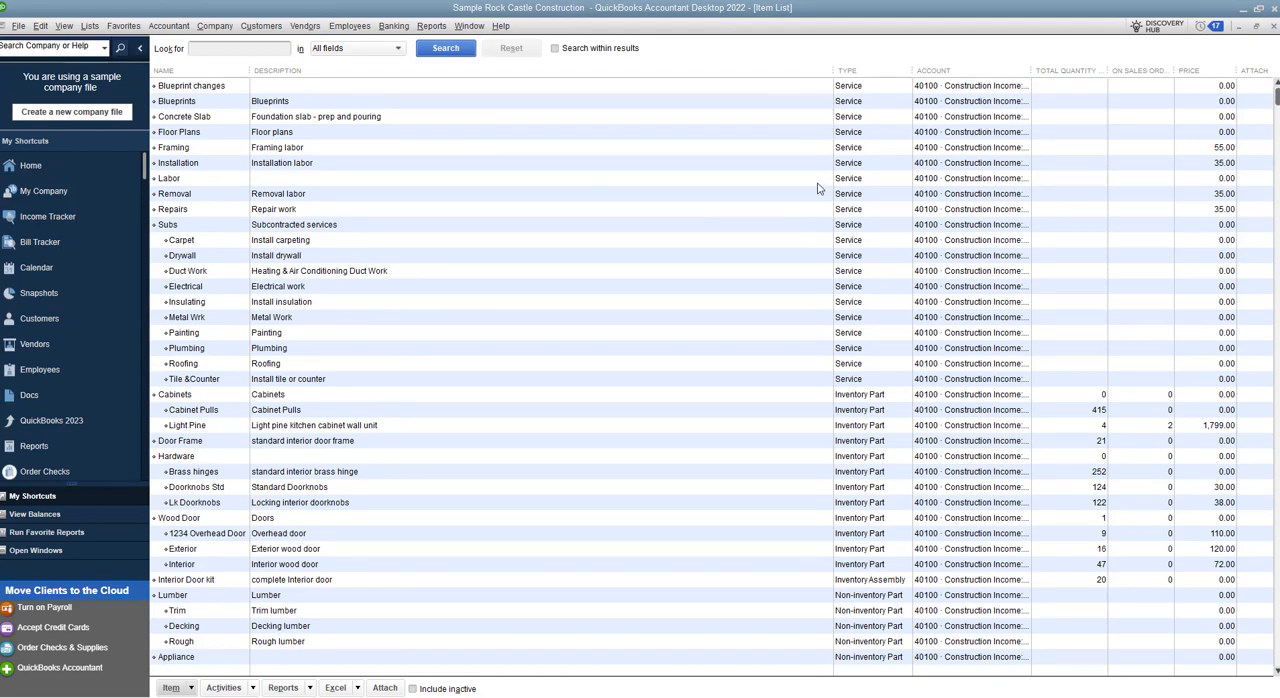
pyautogui.scroll(-3)
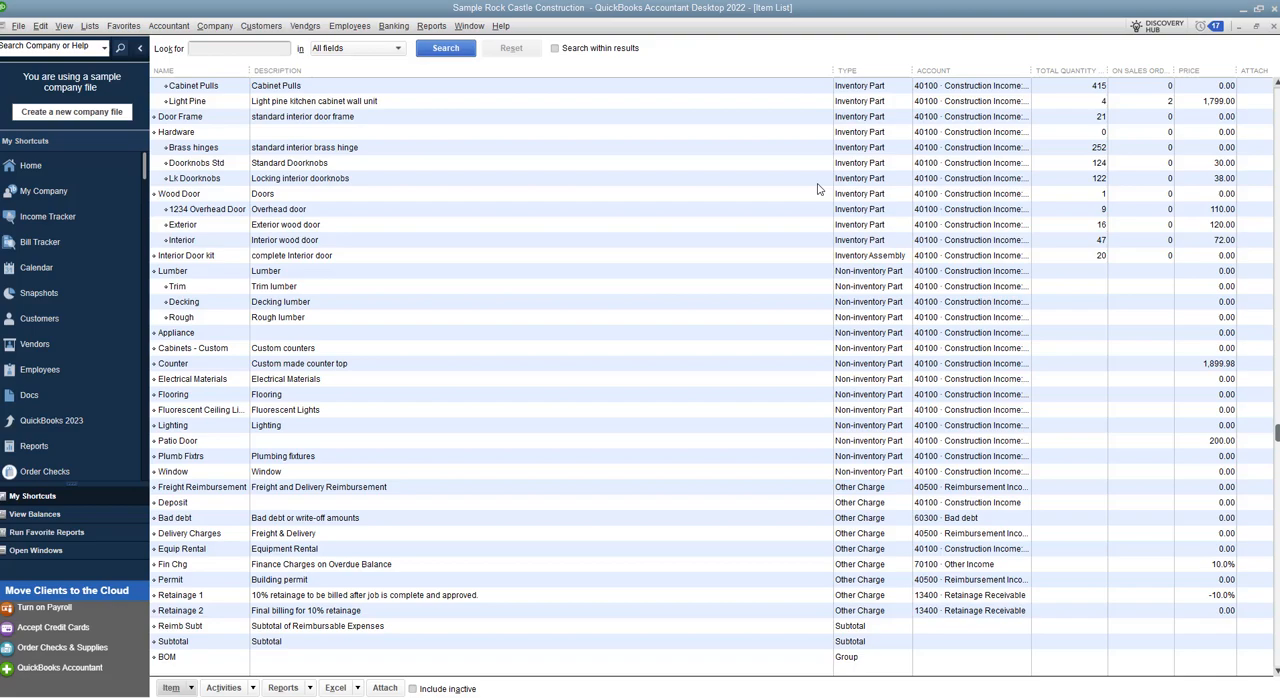
pyautogui.scroll(-3)
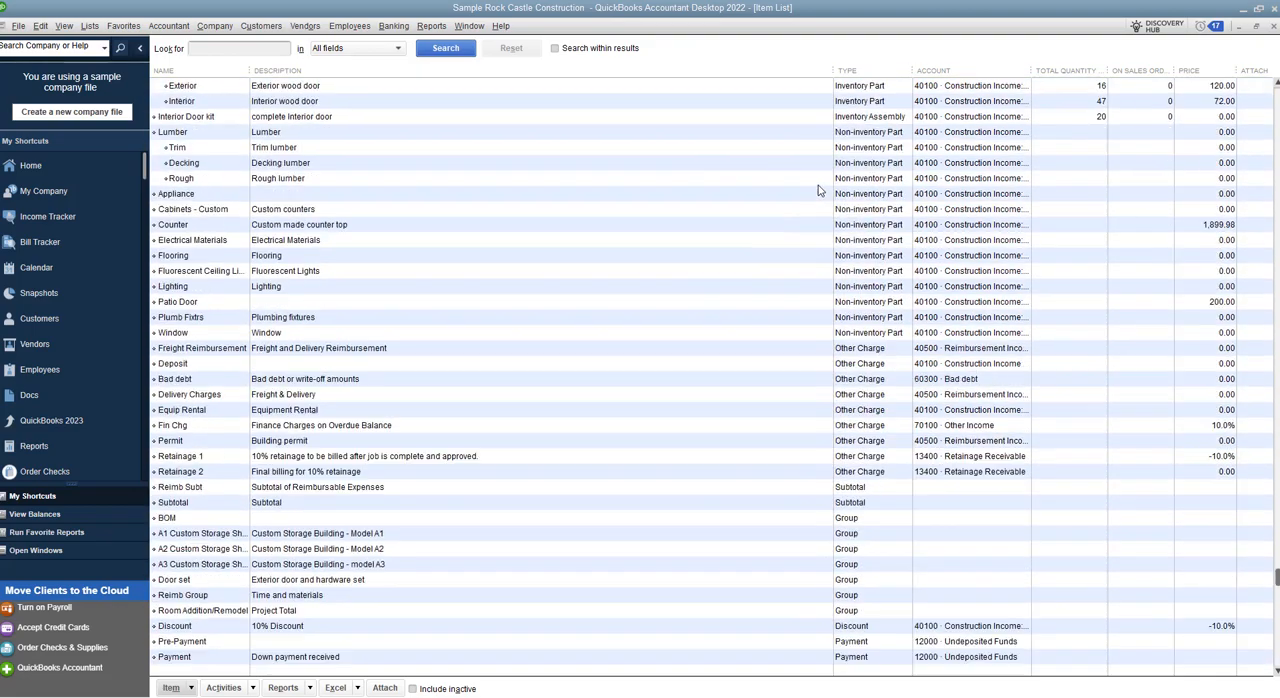
pyautogui.scroll(-3)
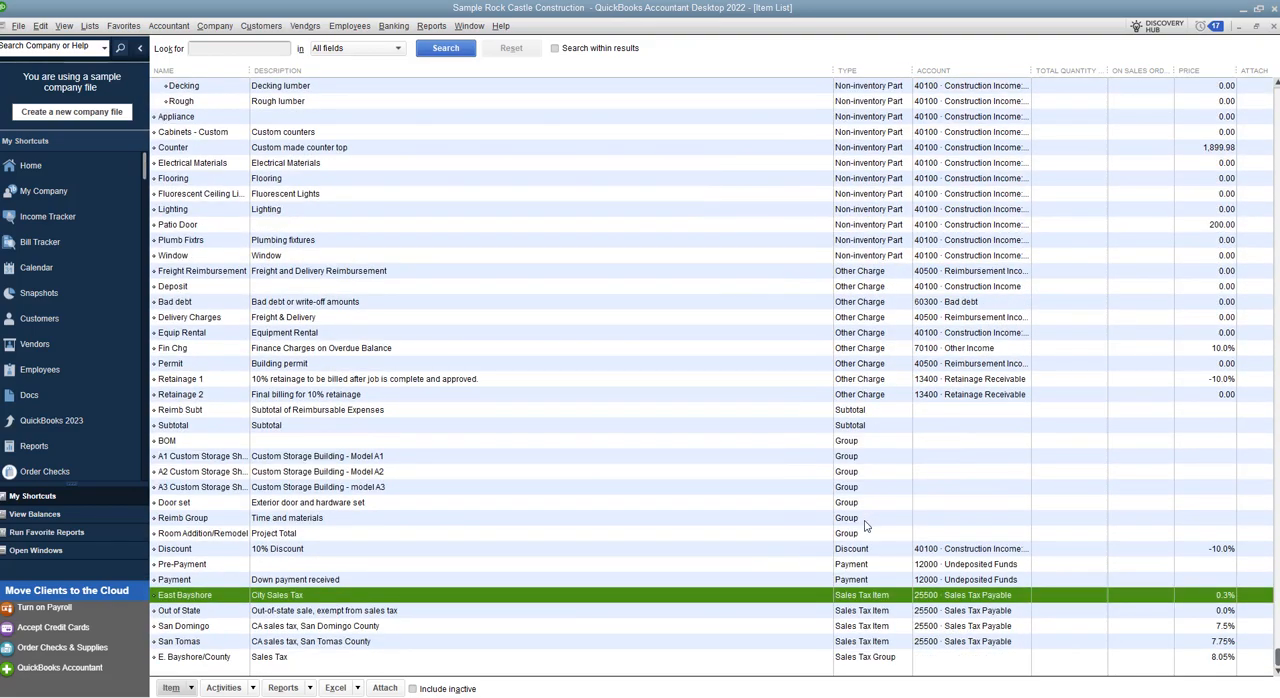
pyautogui.moveTo(848, 604)
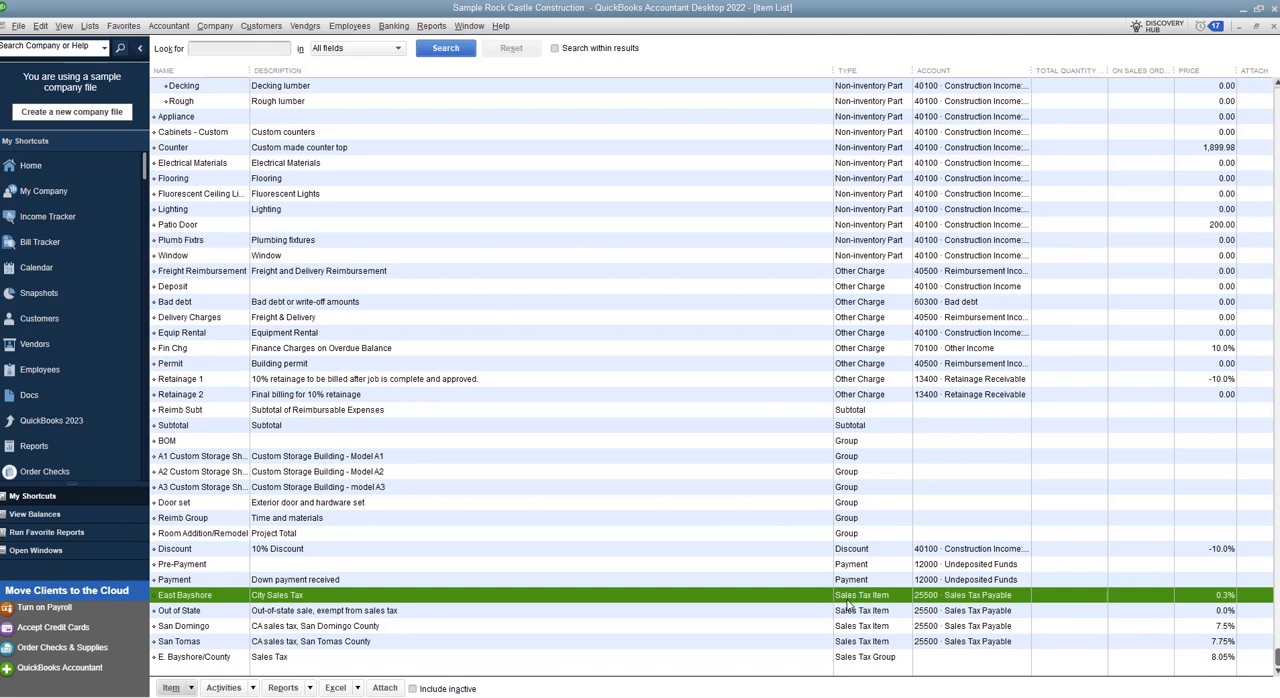
pyautogui.moveTo(340, 620)
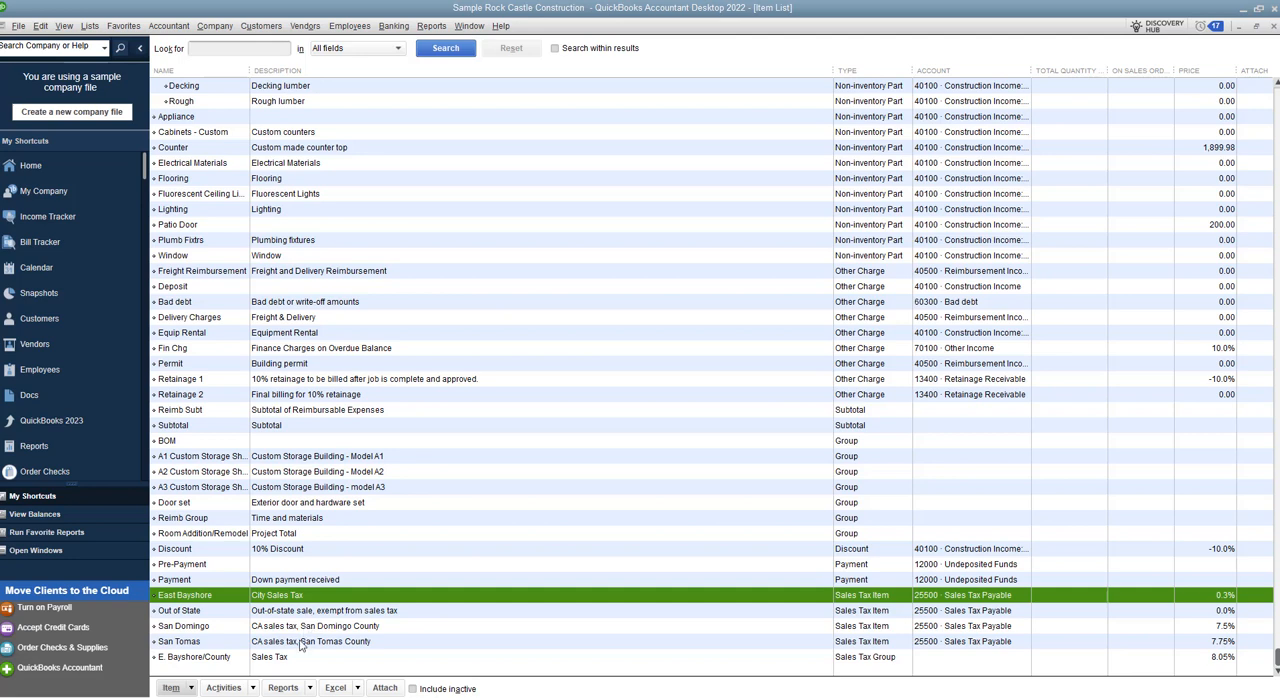
pyautogui.moveTo(210, 674)
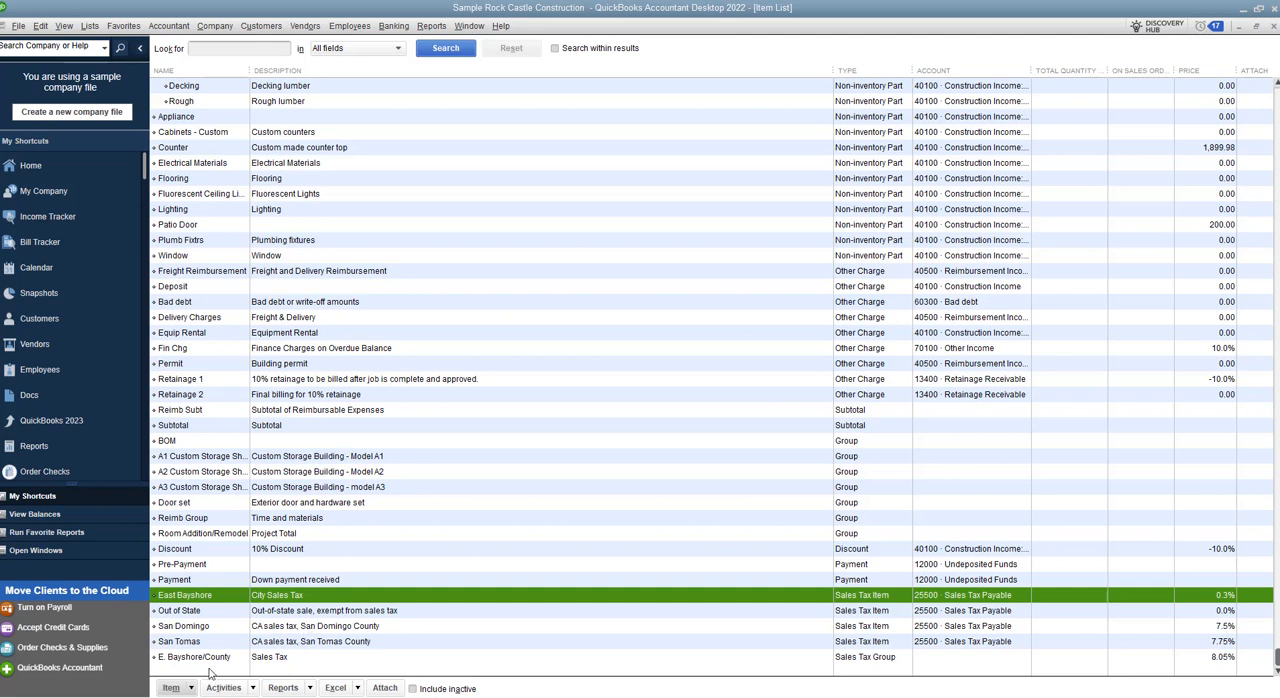
pyautogui.moveTo(215, 671)
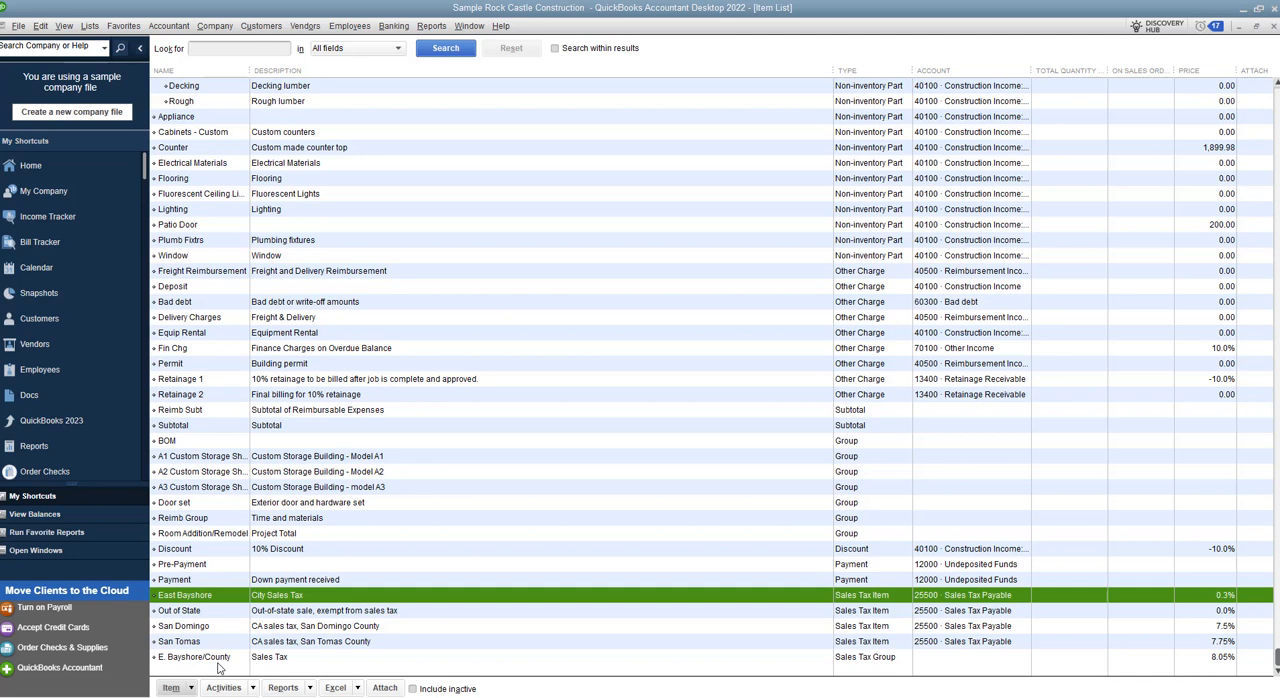
pyautogui.moveTo(224, 668)
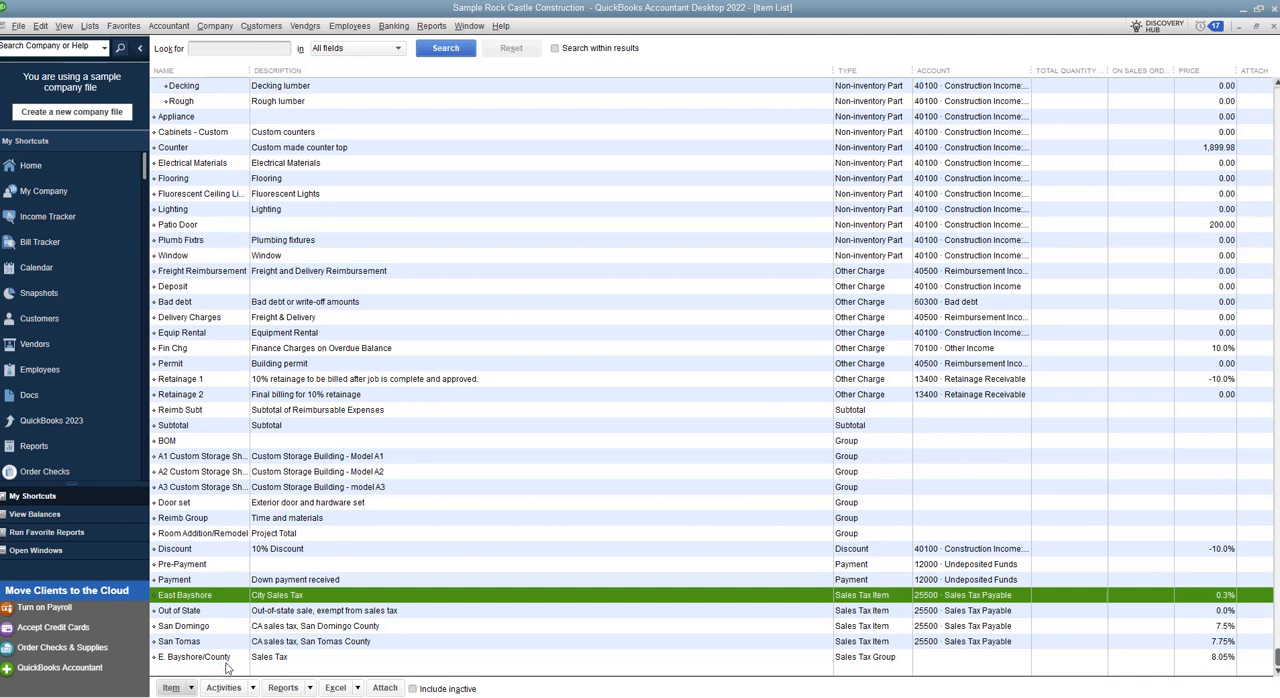
pyautogui.moveTo(309, 658)
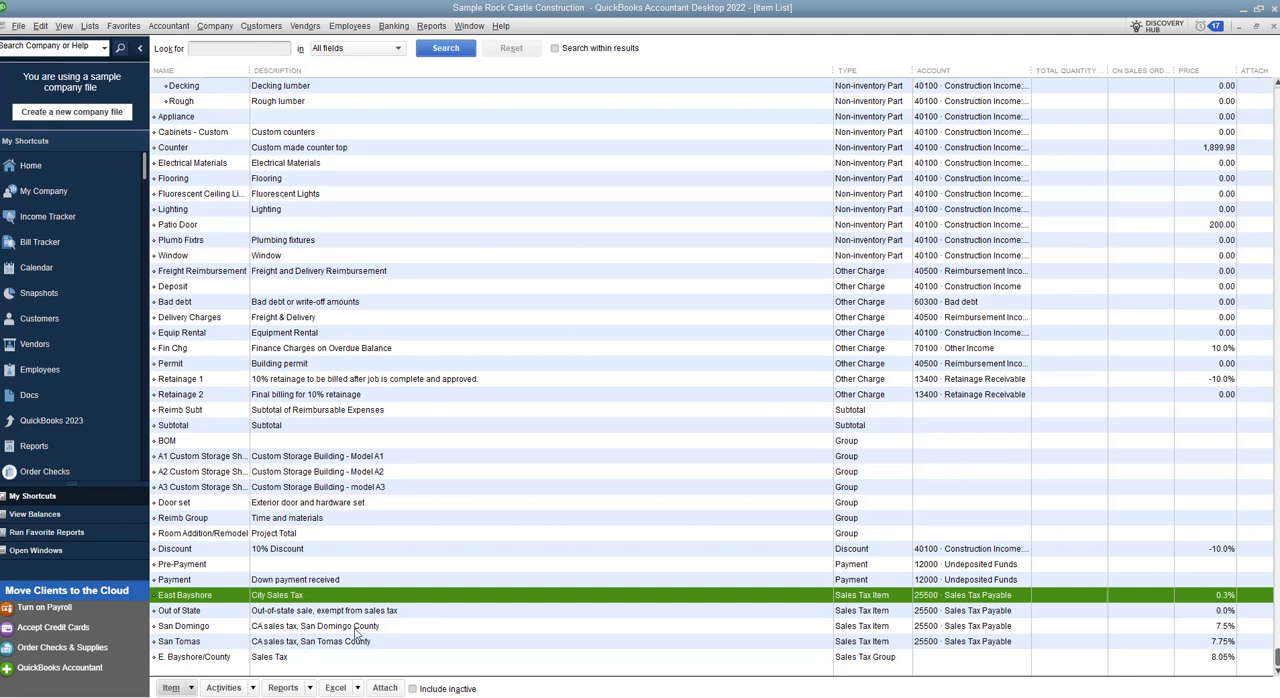
pyautogui.moveTo(380, 628)
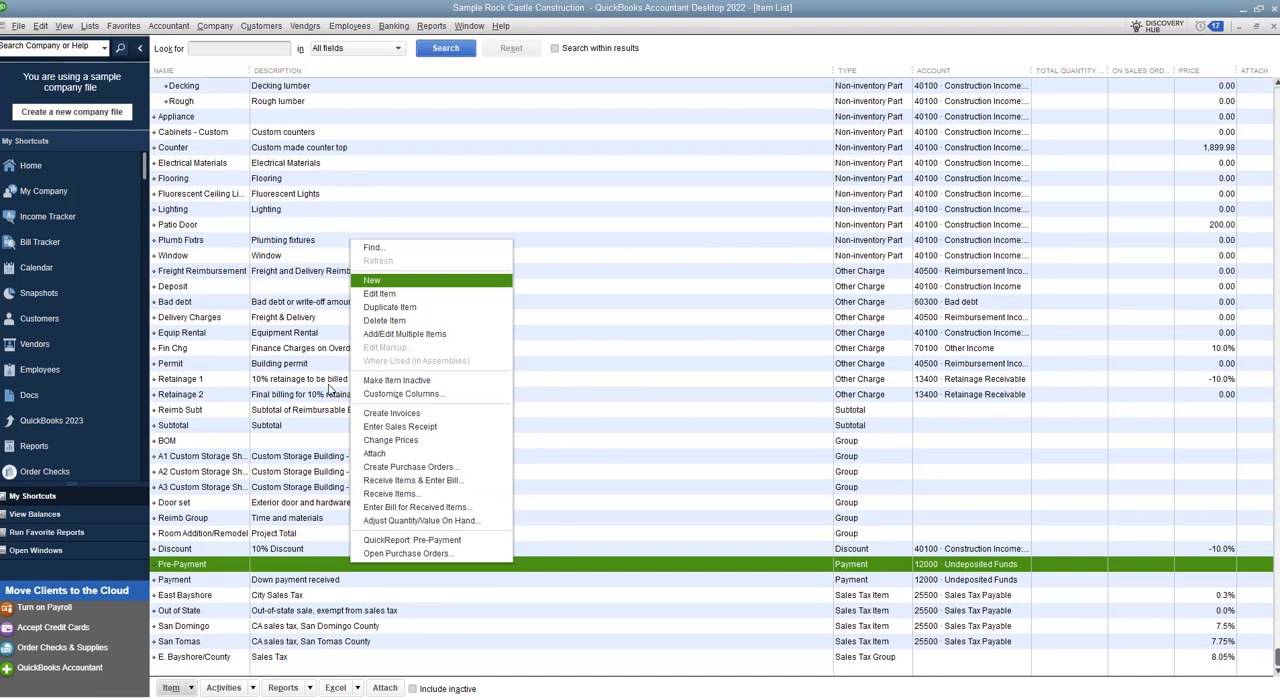
# Start a new item and show its list of item types.
pyautogui.click(174, 688)
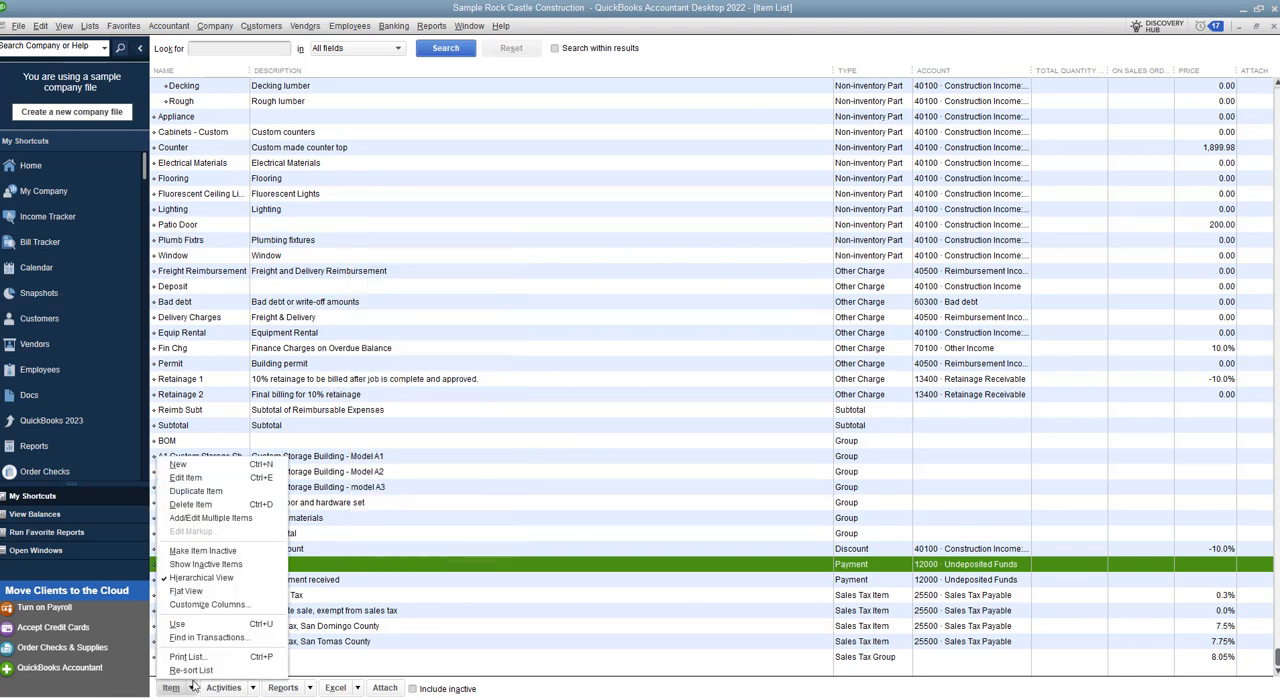
pyautogui.click(177, 464)
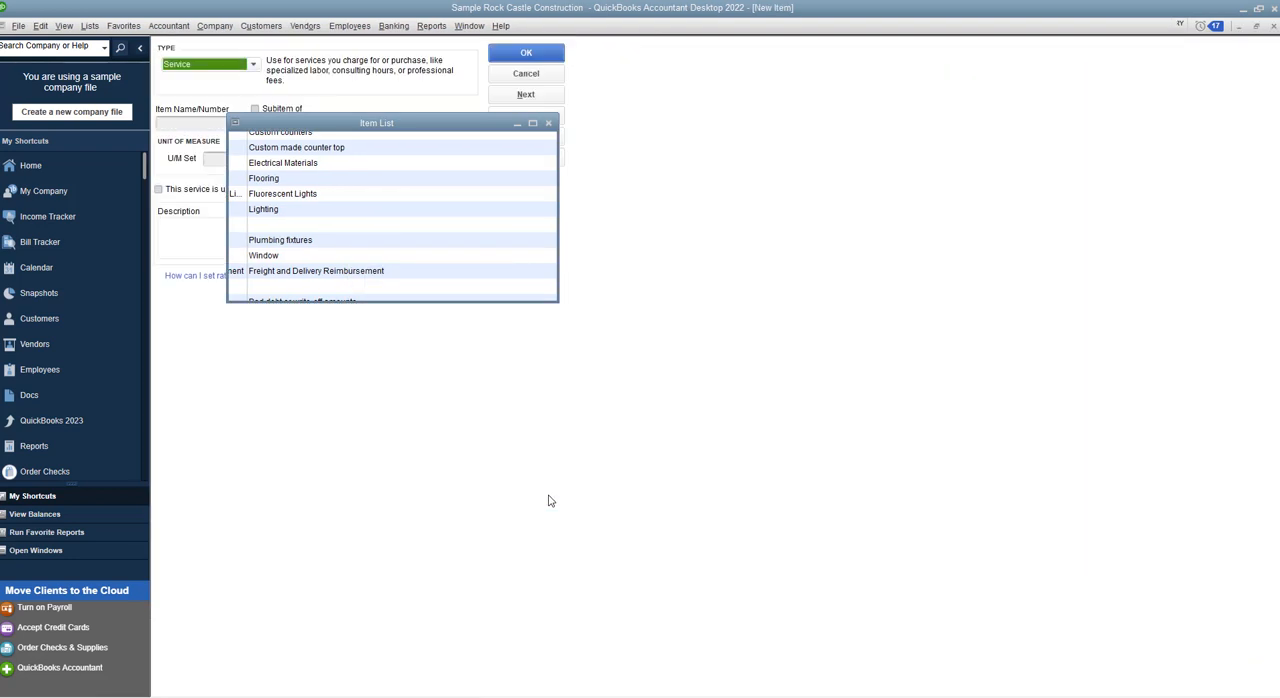
pyautogui.click(253, 63)
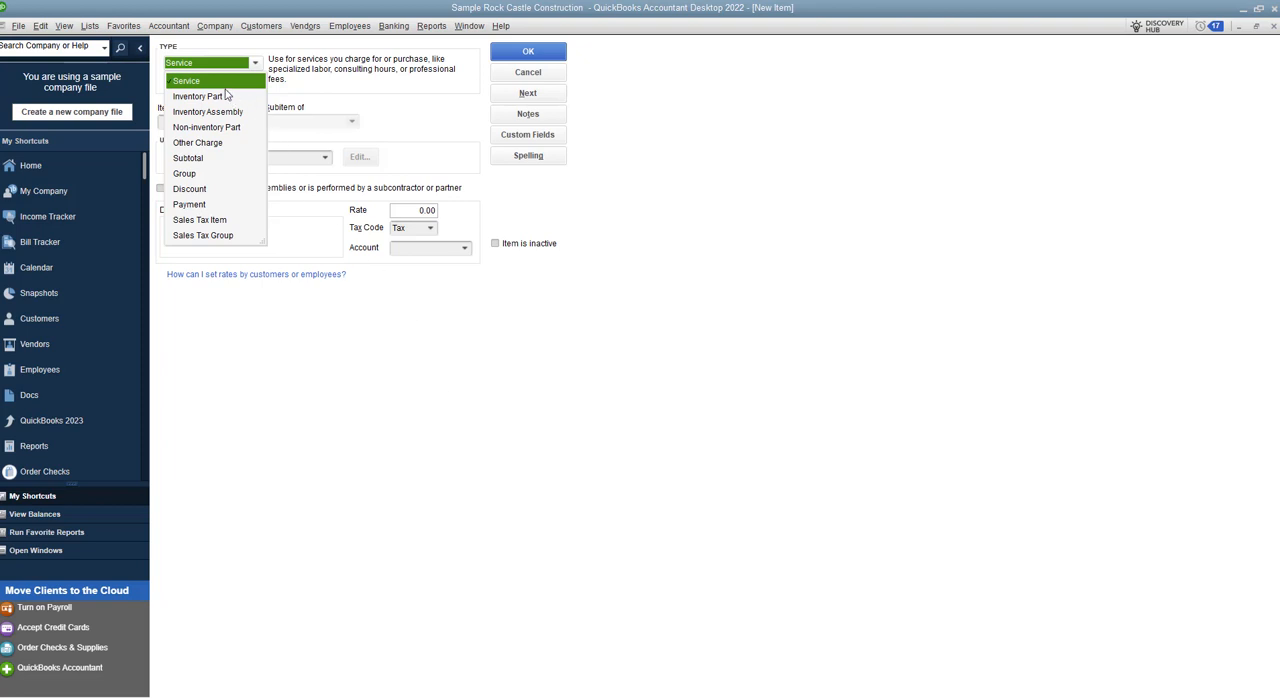
# Make the new item a Sales Tax Item named 'Greenville, SC Sales Tax' at 7%.
pyautogui.click(199, 219)
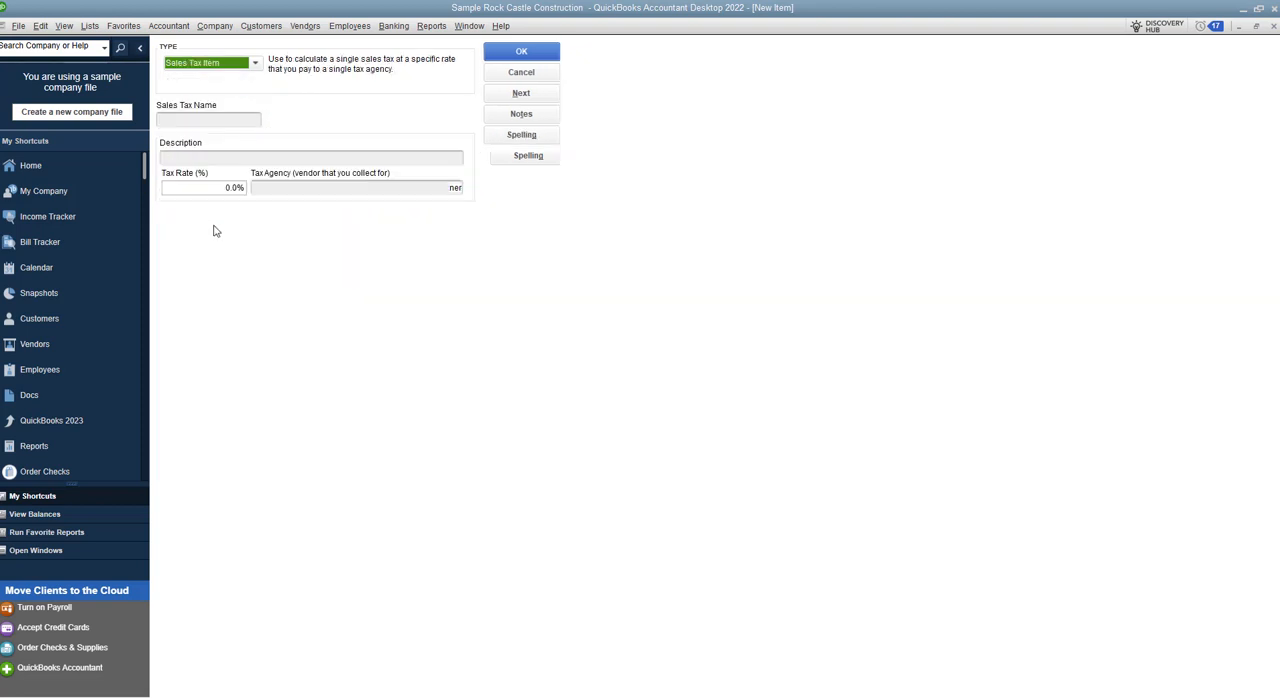
pyautogui.click(208, 119)
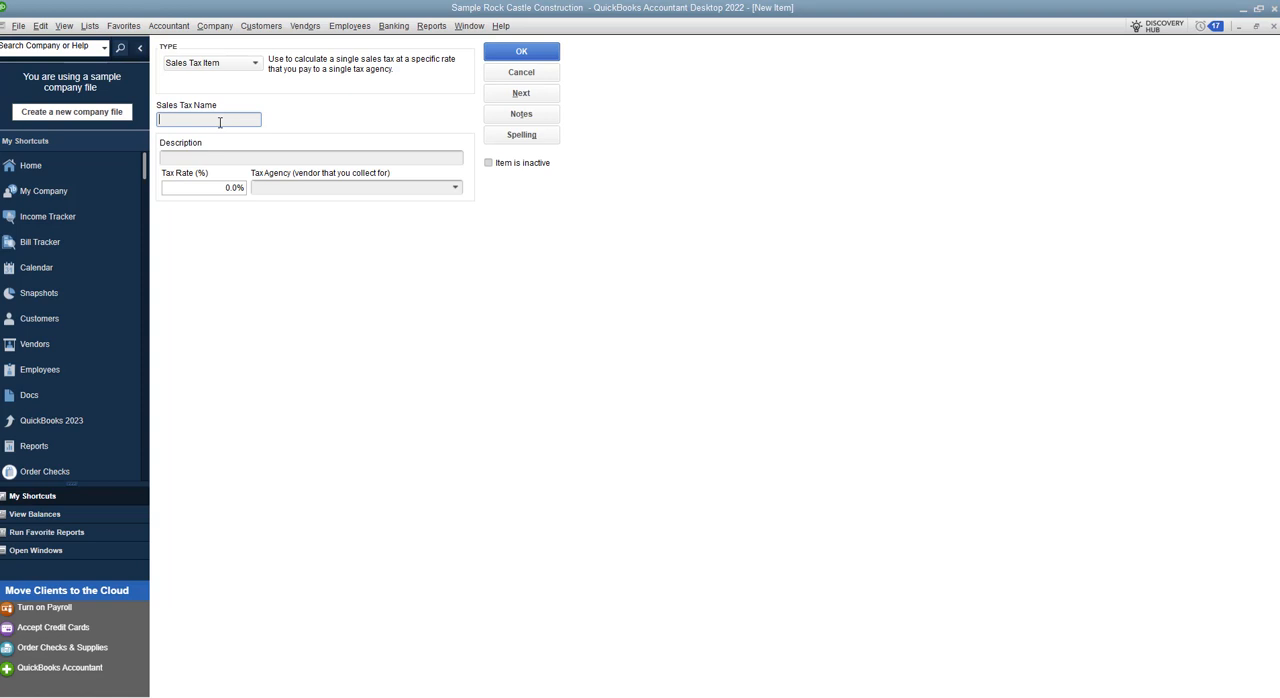
pyautogui.write('Green')
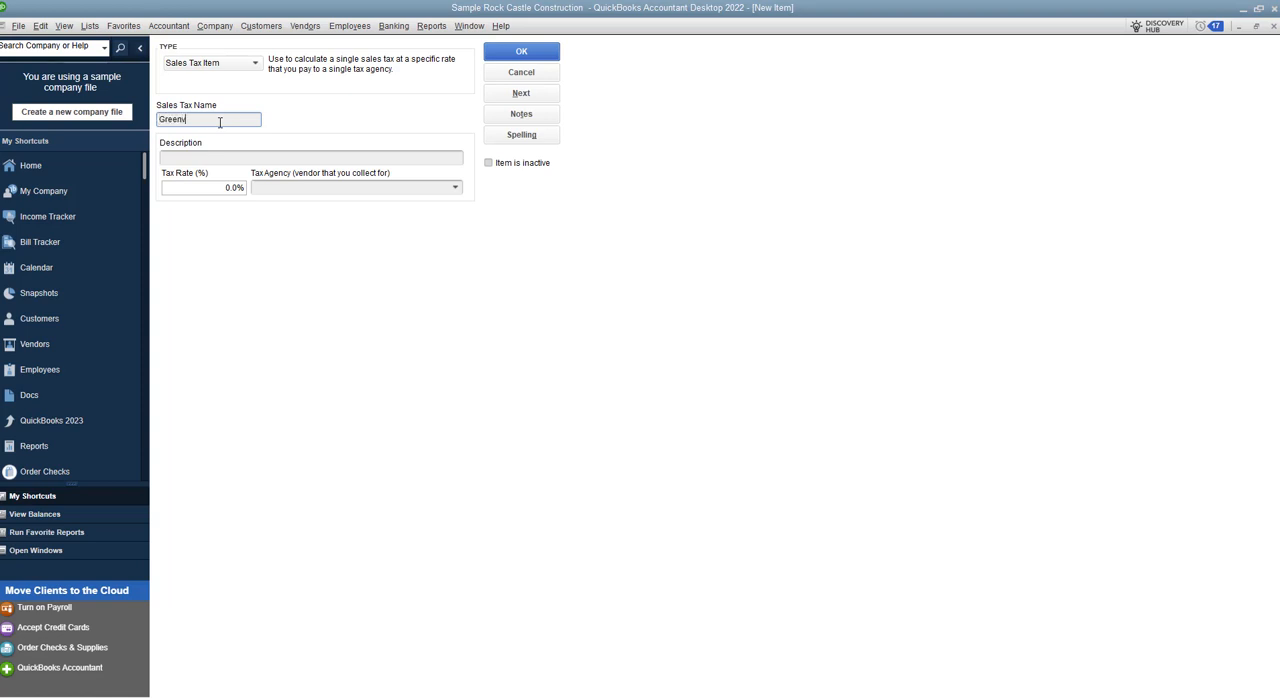
pyautogui.write('ville,')
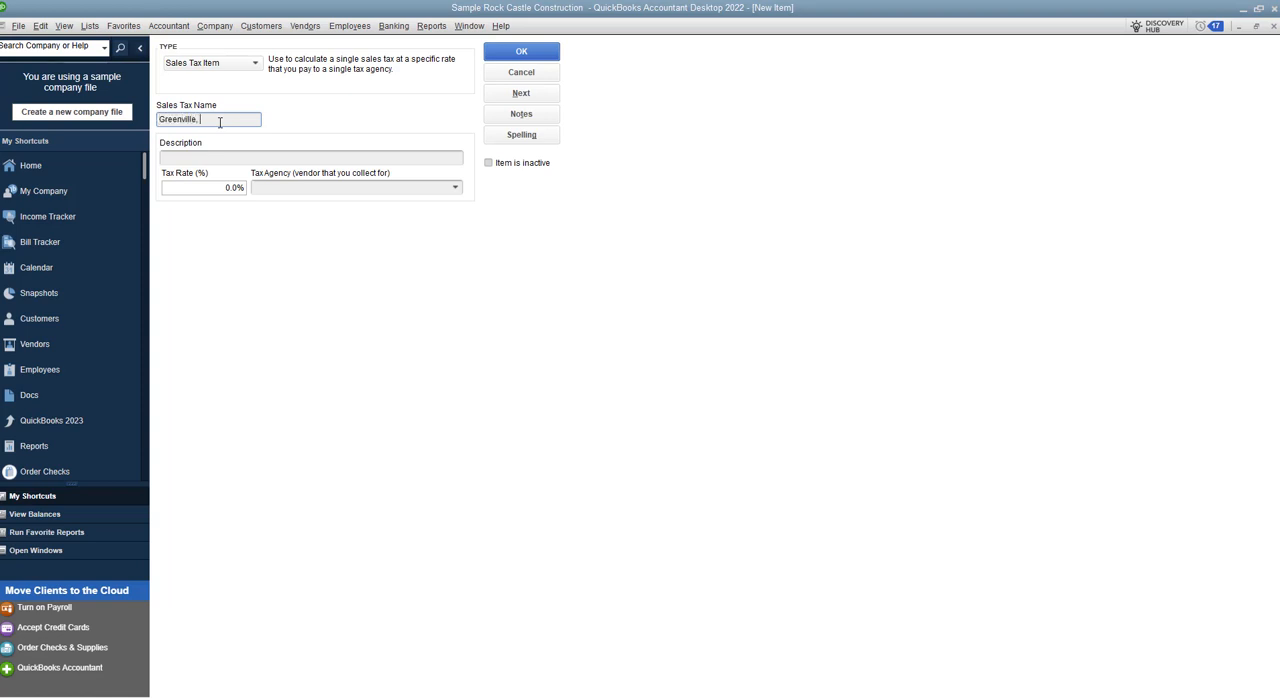
pyautogui.write('SC')
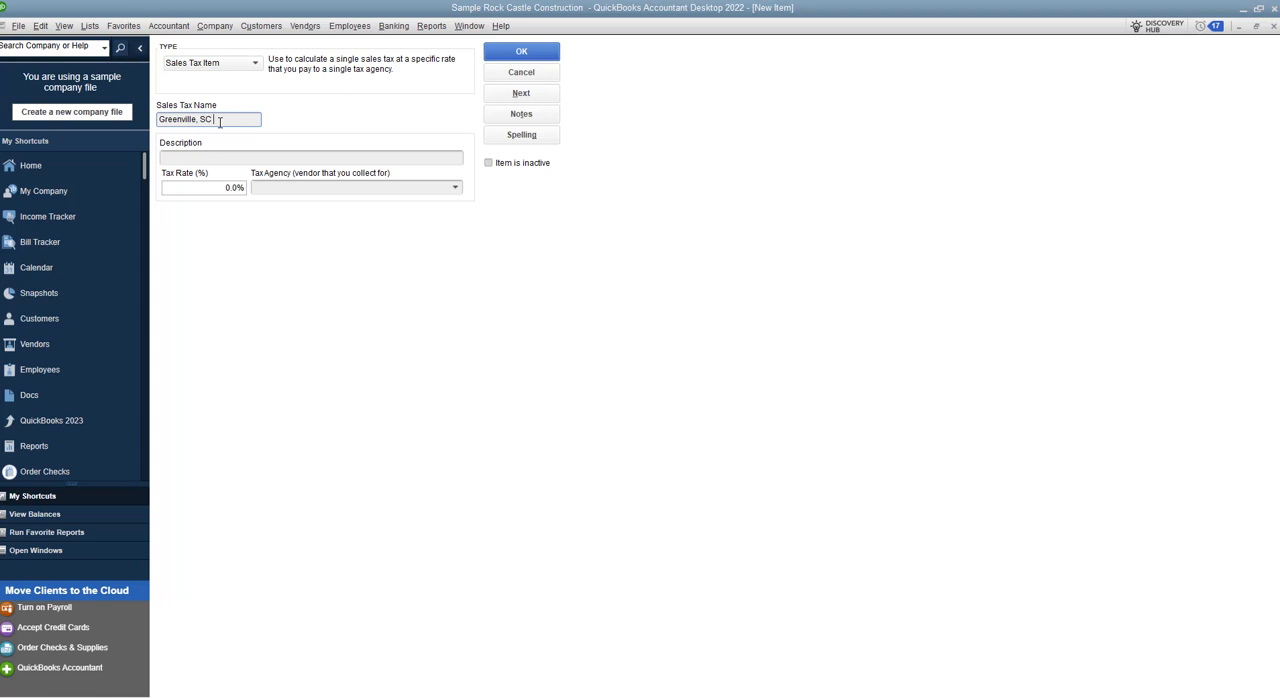
pyautogui.write('Sales Tax')
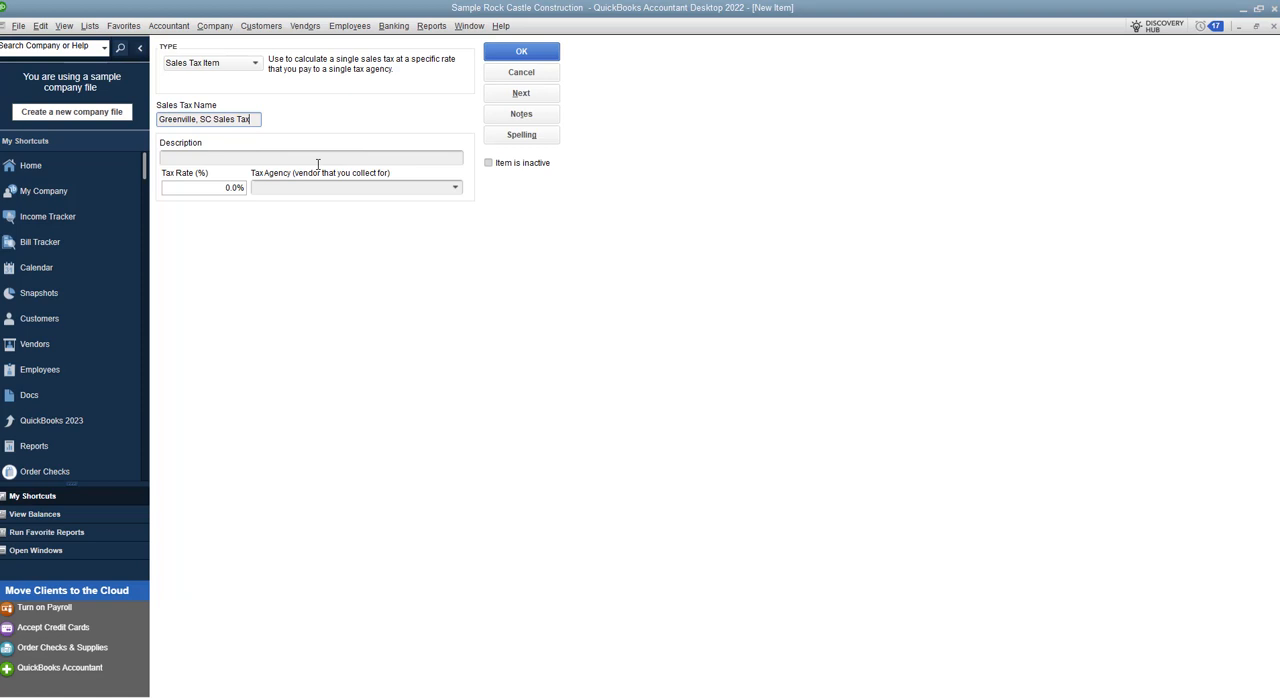
pyautogui.write('Sales Tax')
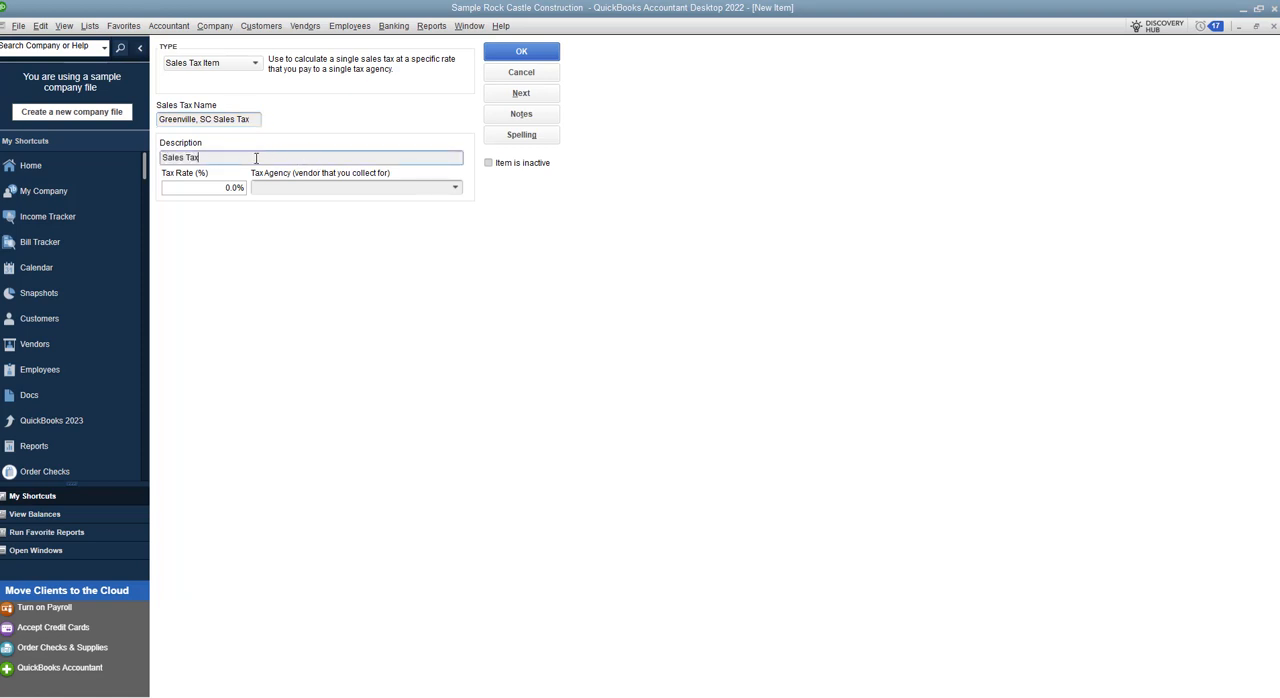
pyautogui.click(204, 187)
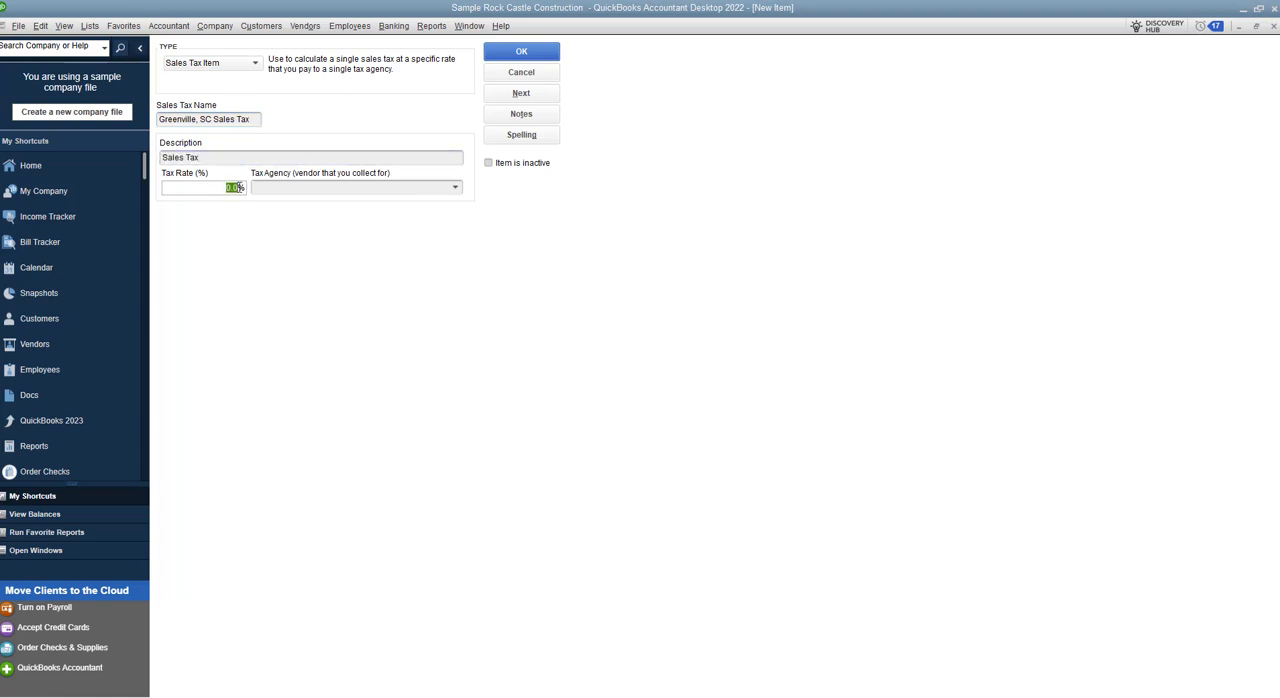
pyautogui.write('7')
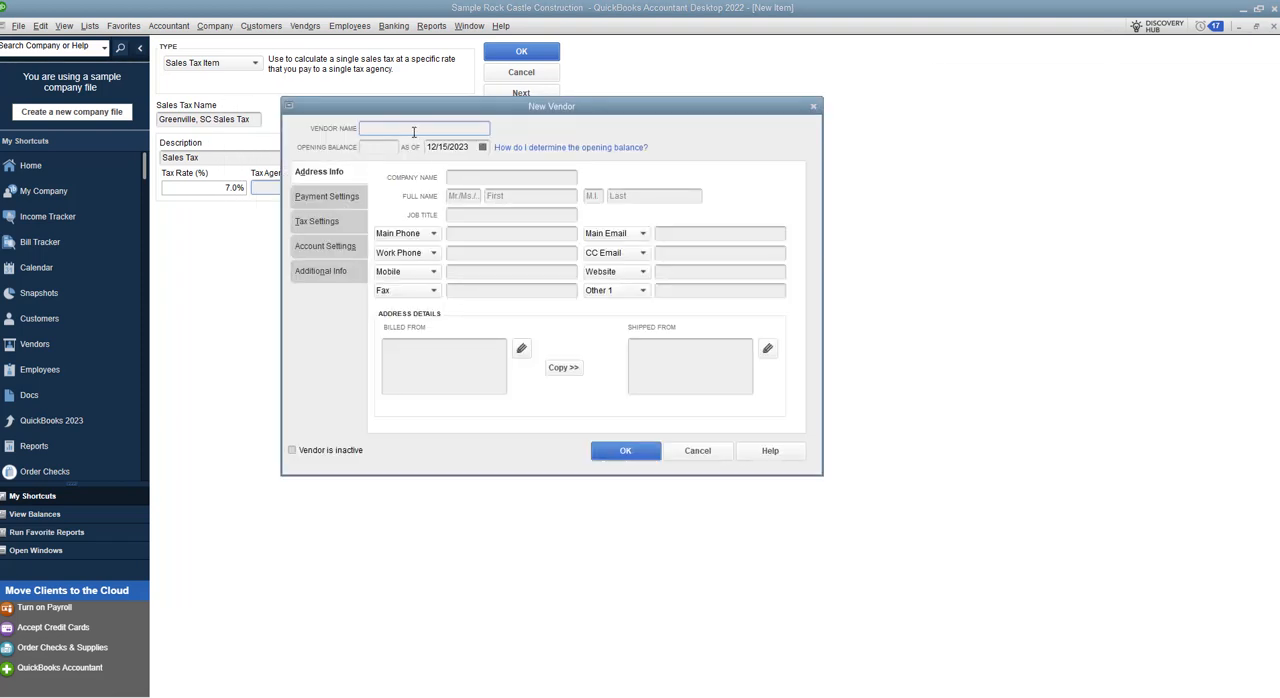
# Create the vendor 'Department of Revenue' as the item's tax agency.
pyautogui.write('D')
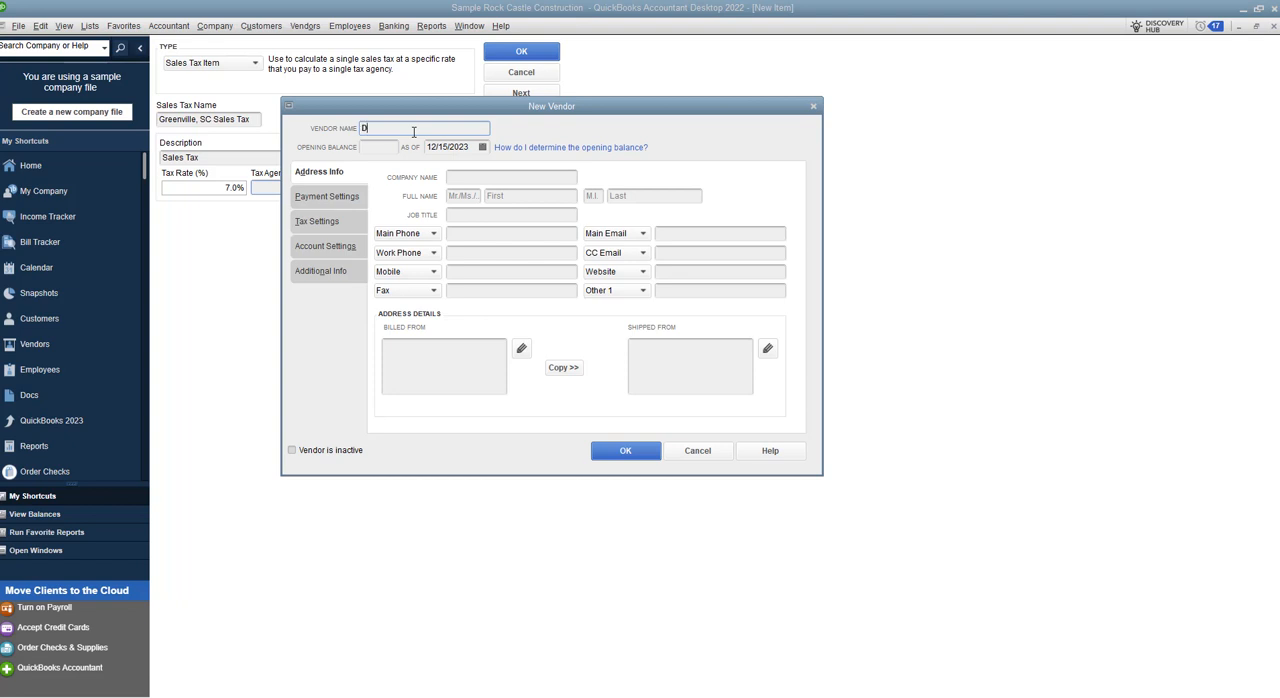
pyautogui.write('epartment of Revenue')
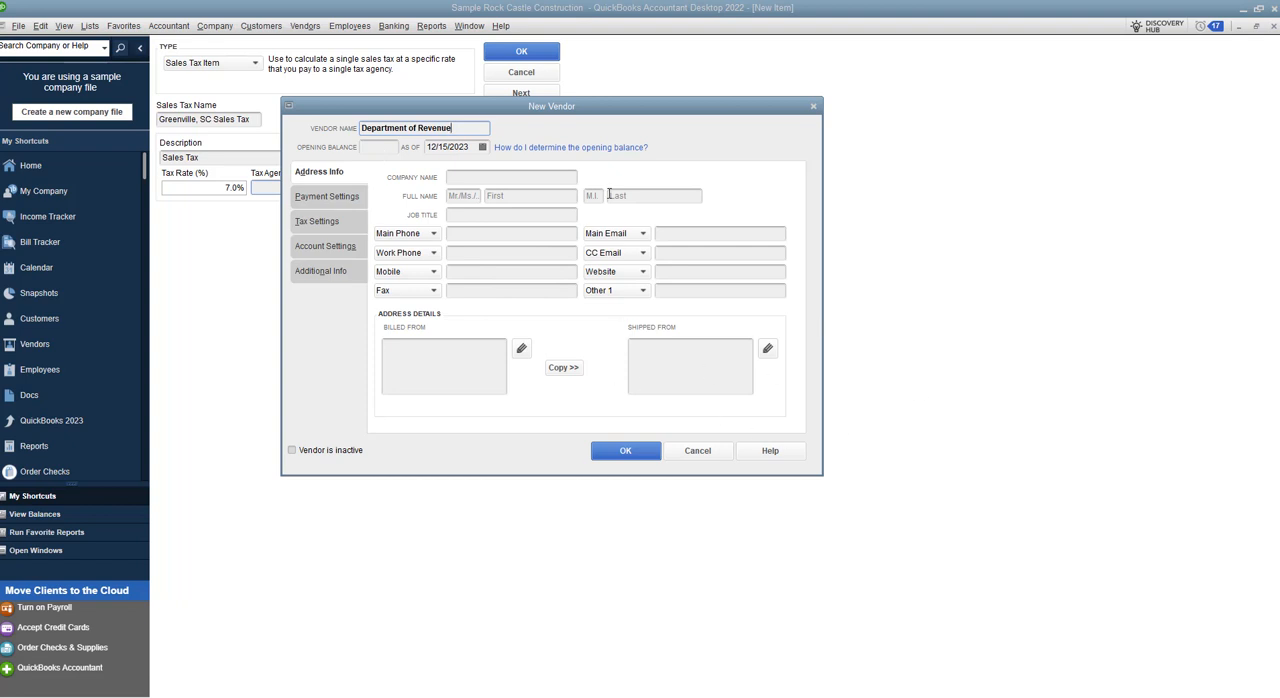
pyautogui.moveTo(558, 268)
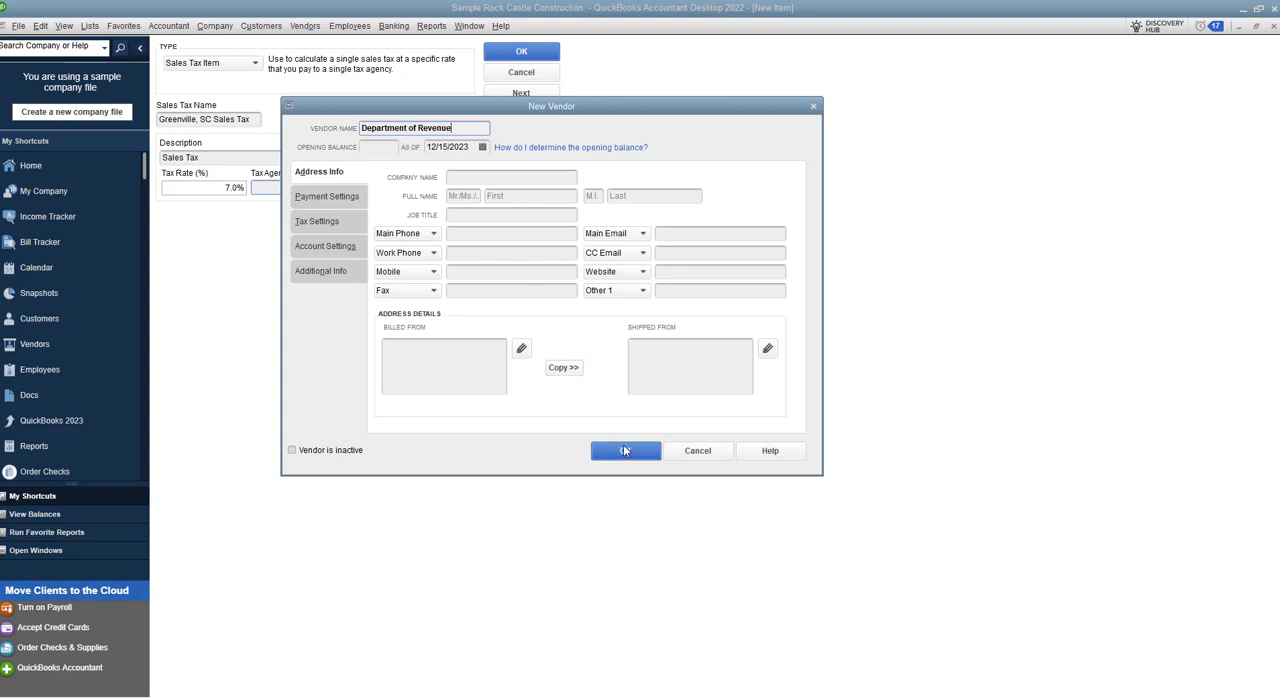
pyautogui.click(625, 450)
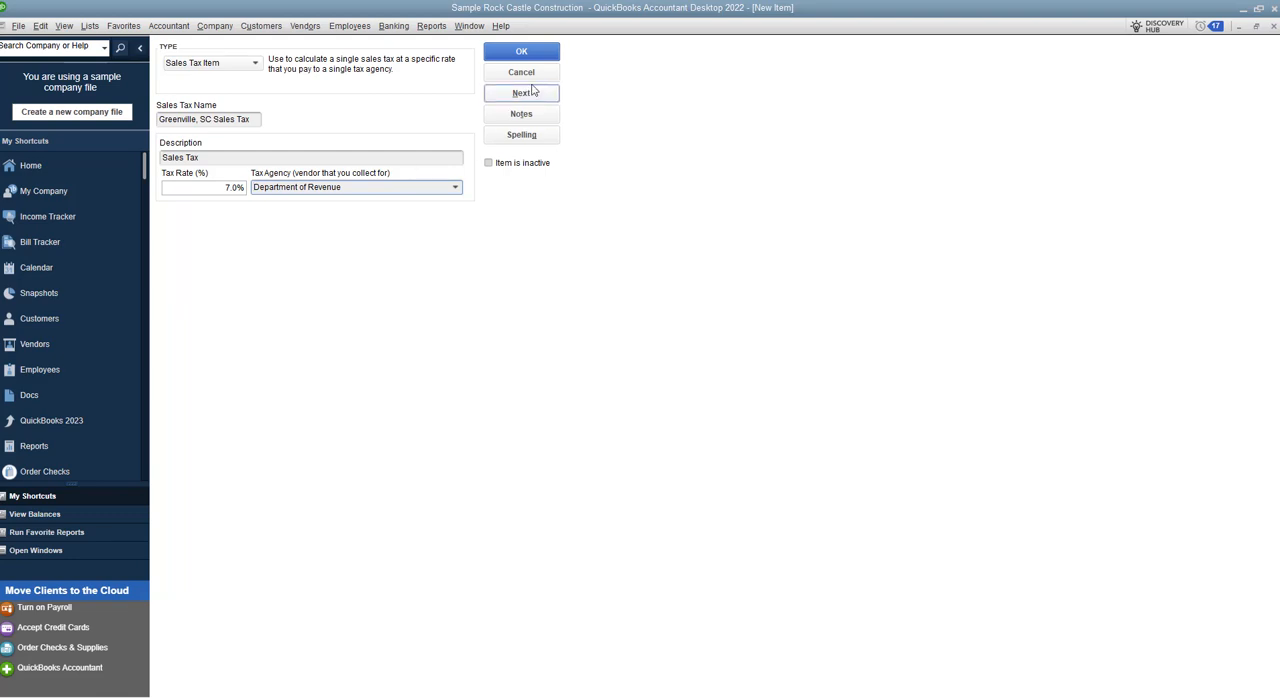
# Save the Greenville, SC Sales Tax item and bring up the Customers menu.
pyautogui.click(521, 51)
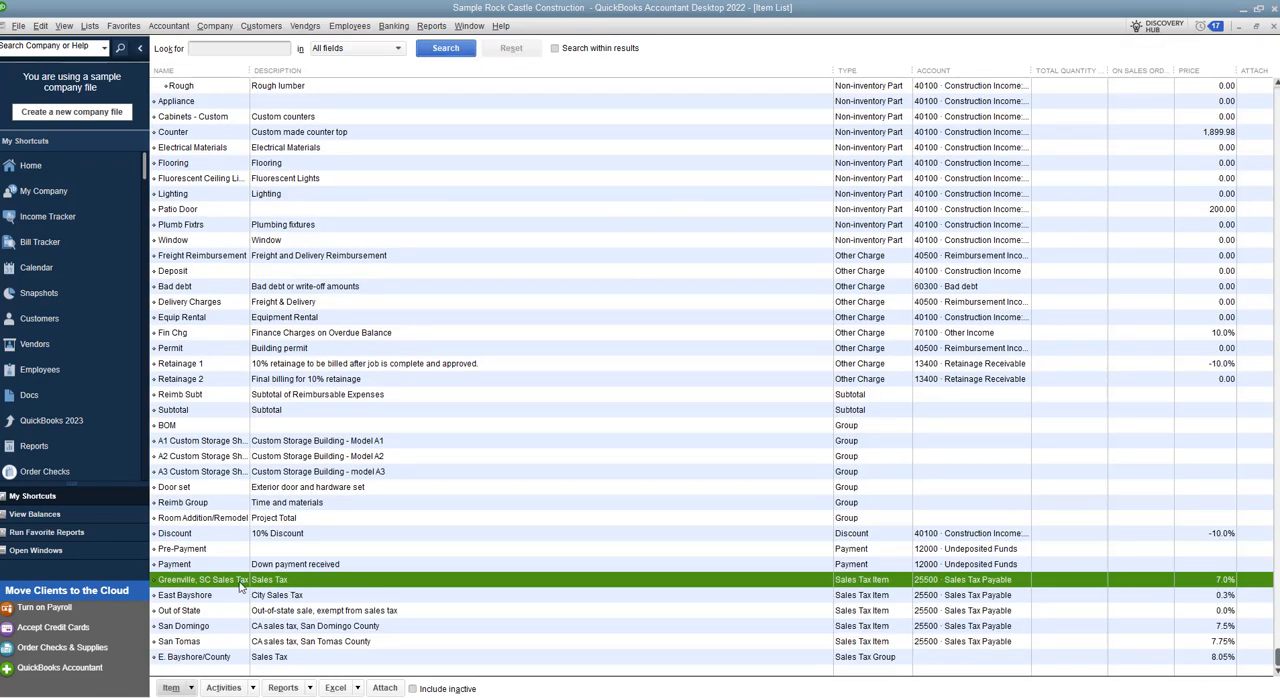
pyautogui.moveTo(400, 586)
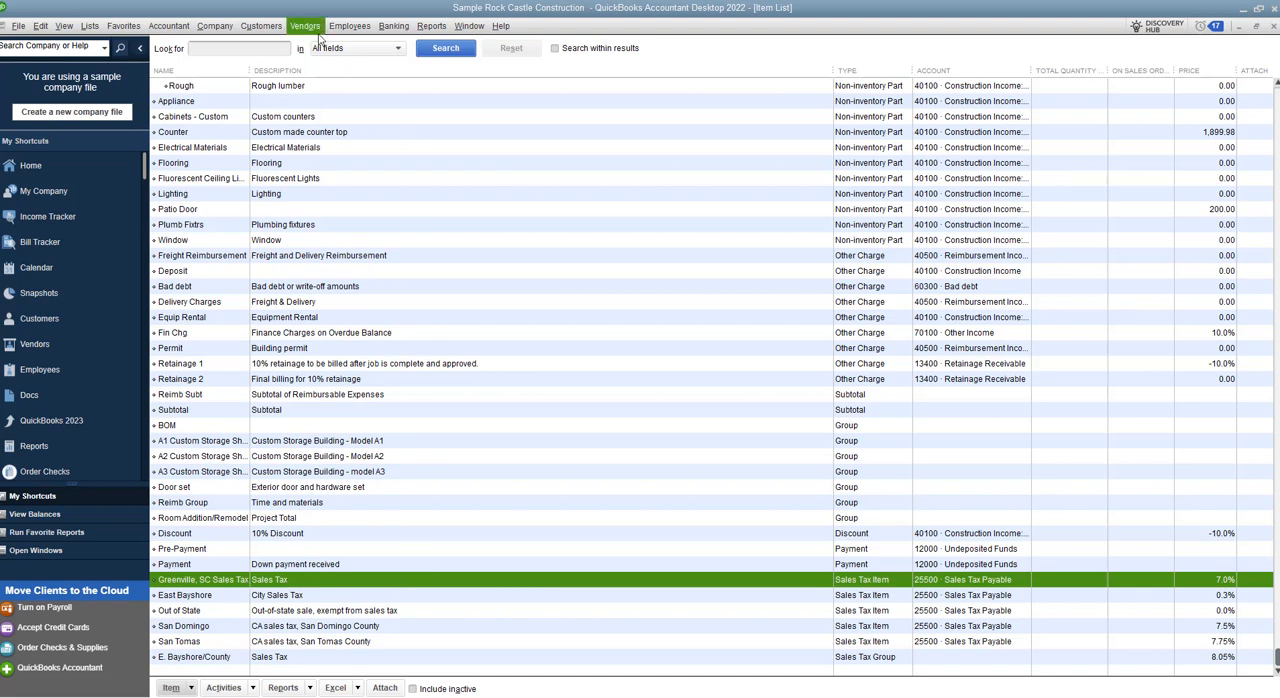
pyautogui.click(261, 25)
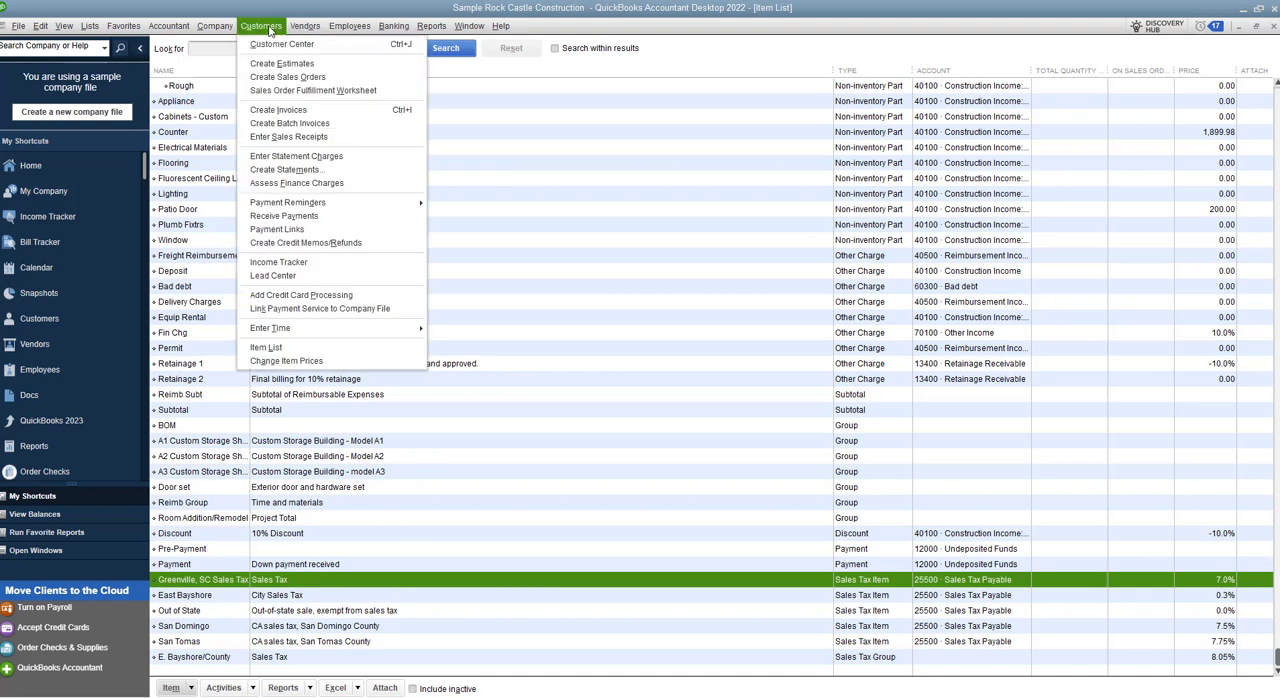
# Start an invoice for Abercrombie, Kristy:Family Room using Greenville, SC Sales Tax.
pyautogui.click(278, 109)
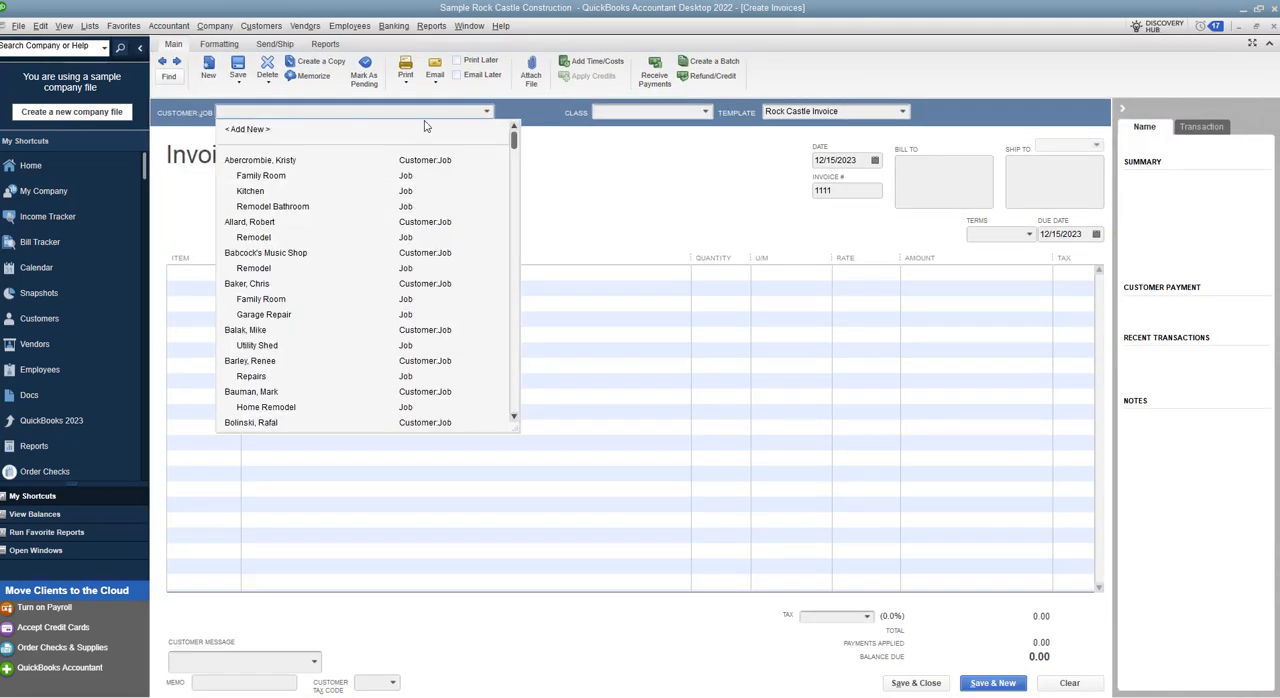
pyautogui.click(261, 175)
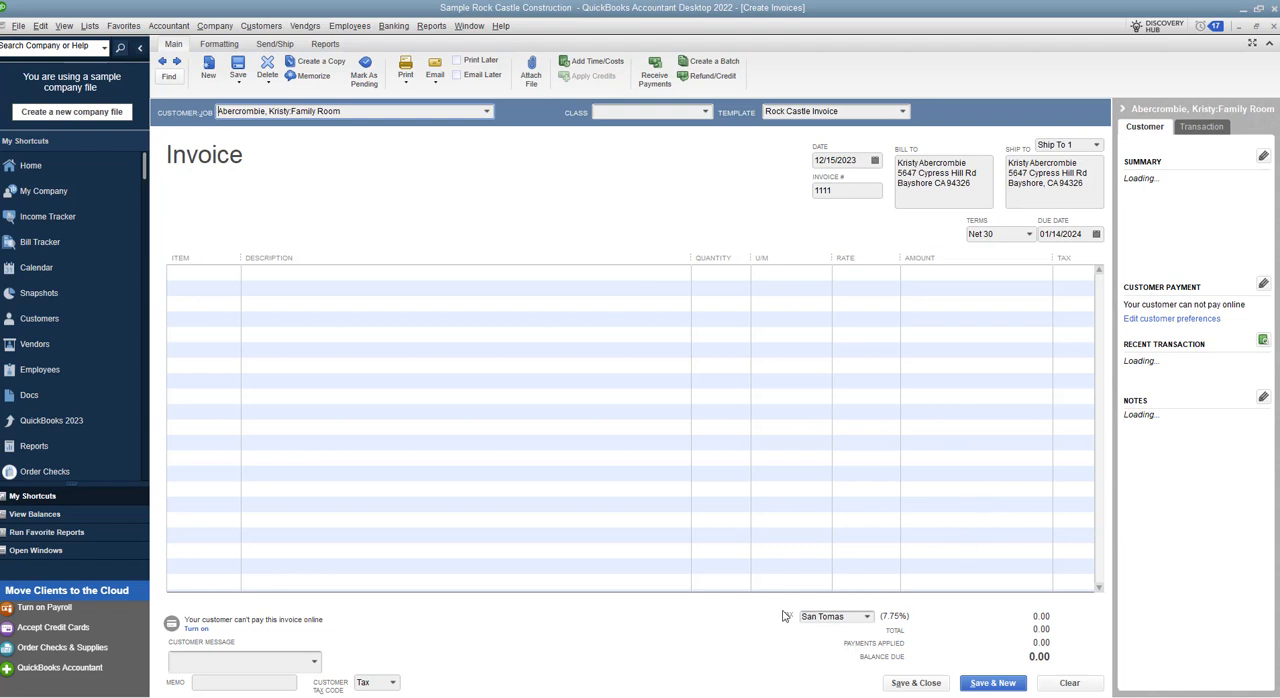
pyautogui.moveTo(789, 619)
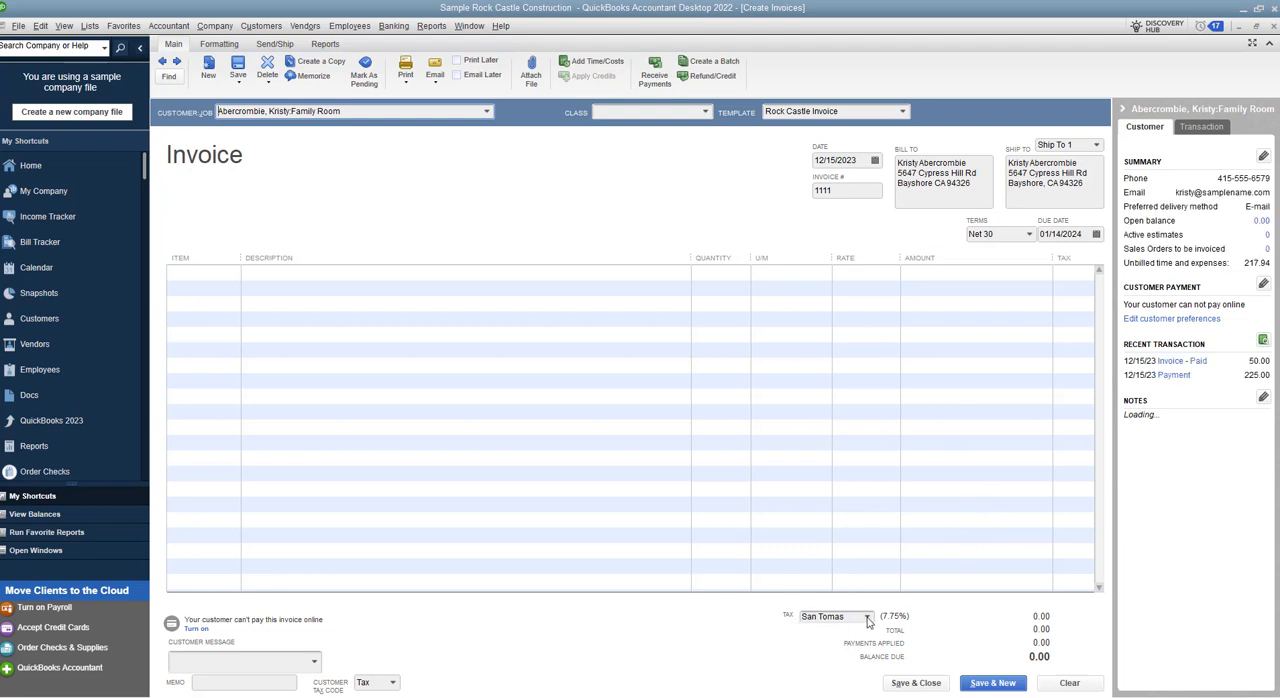
pyautogui.click(869, 616)
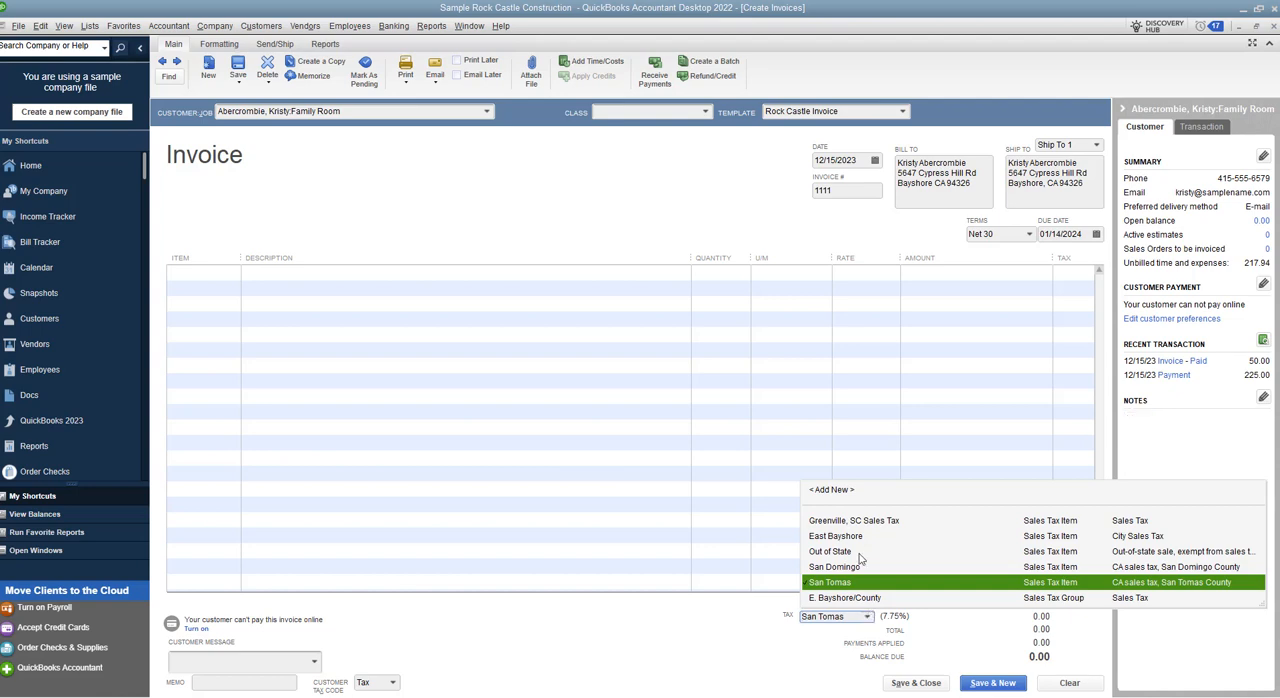
pyautogui.click(853, 520)
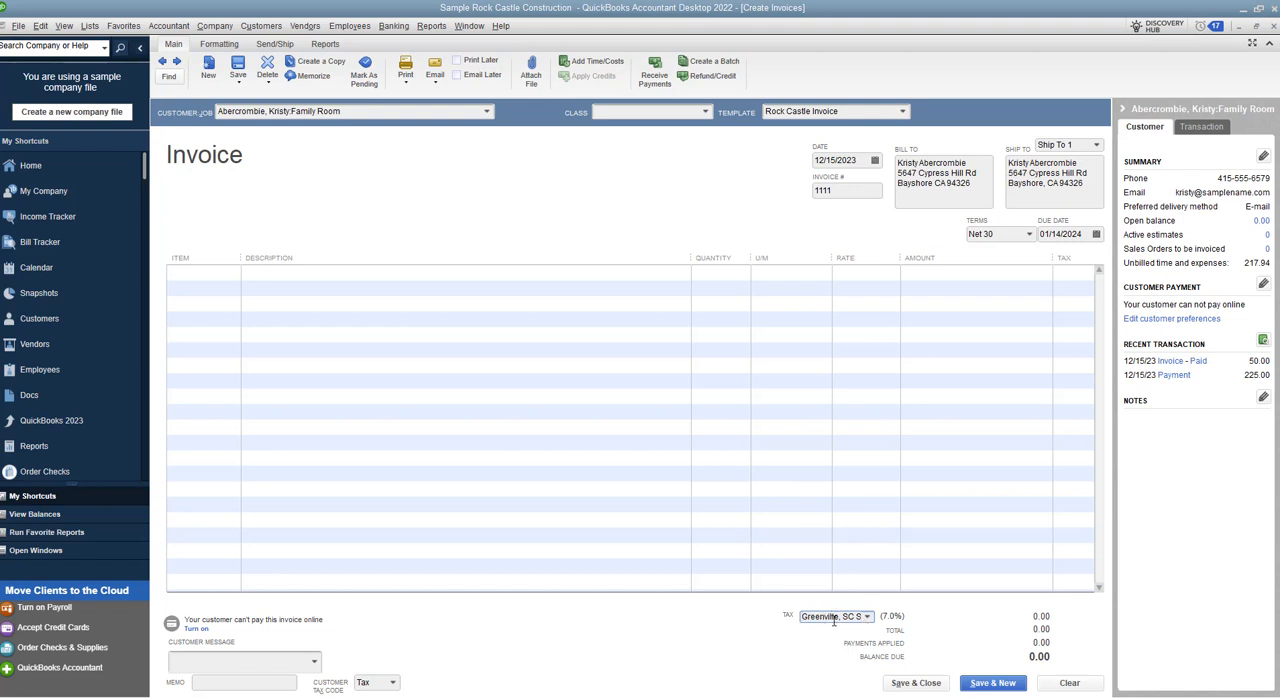
pyautogui.click(200, 273)
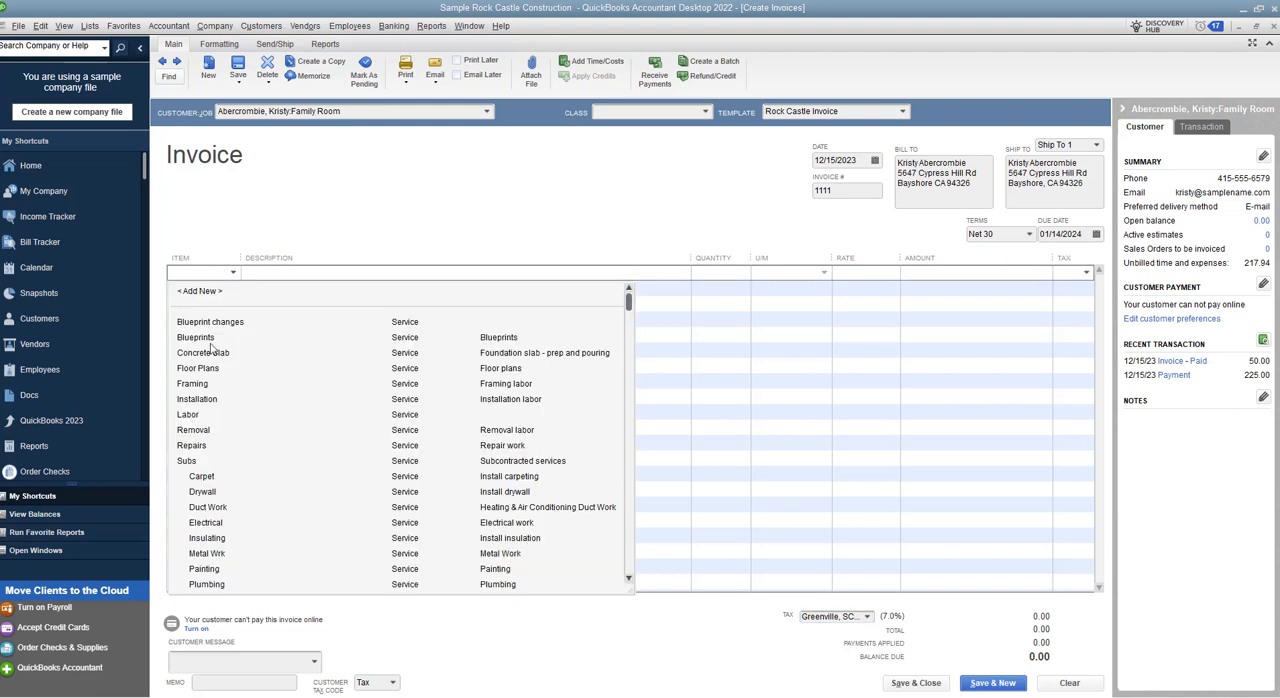
# Add a taxable $1,000 Concrete Slab line, giving $70 tax and $1,070 due.
pyautogui.click(203, 352)
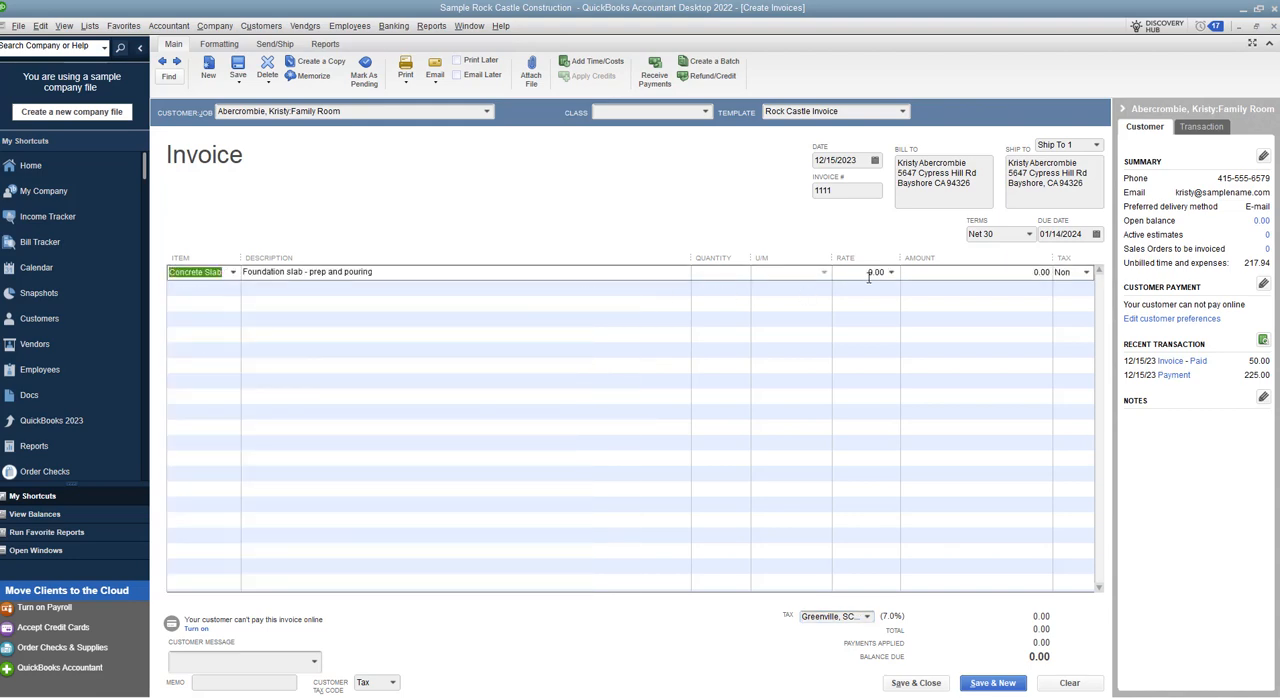
pyautogui.write('1')
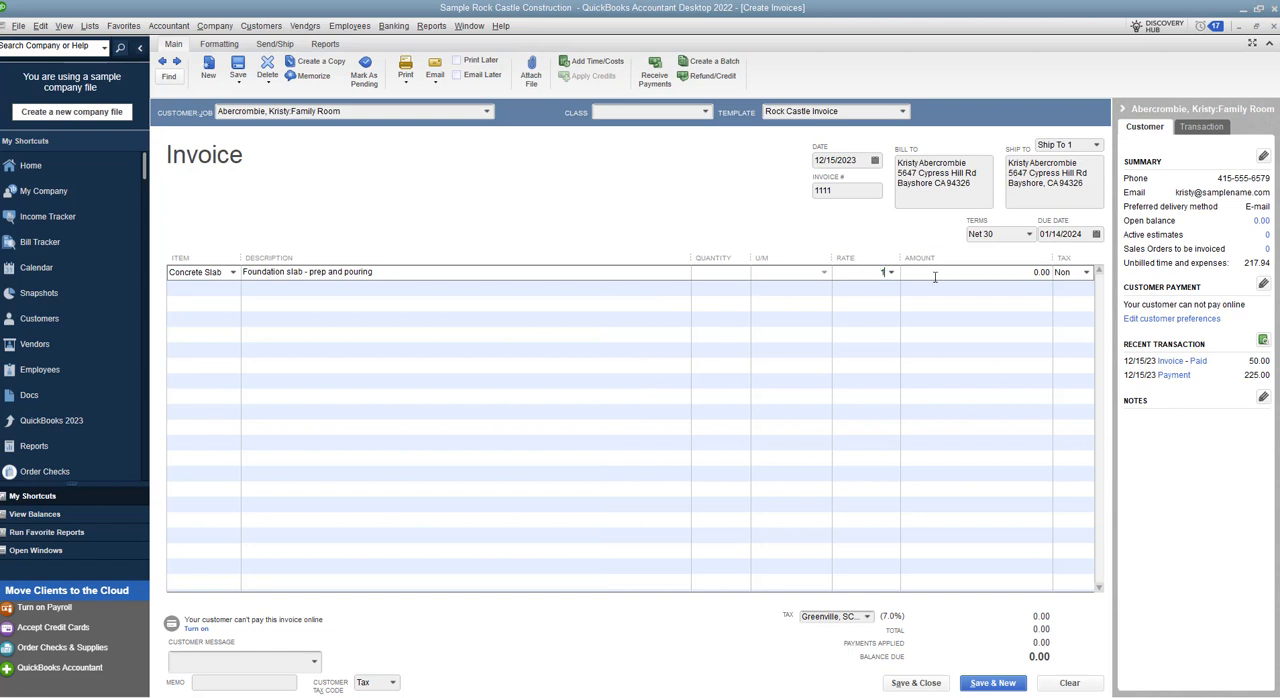
pyautogui.write('000.00')
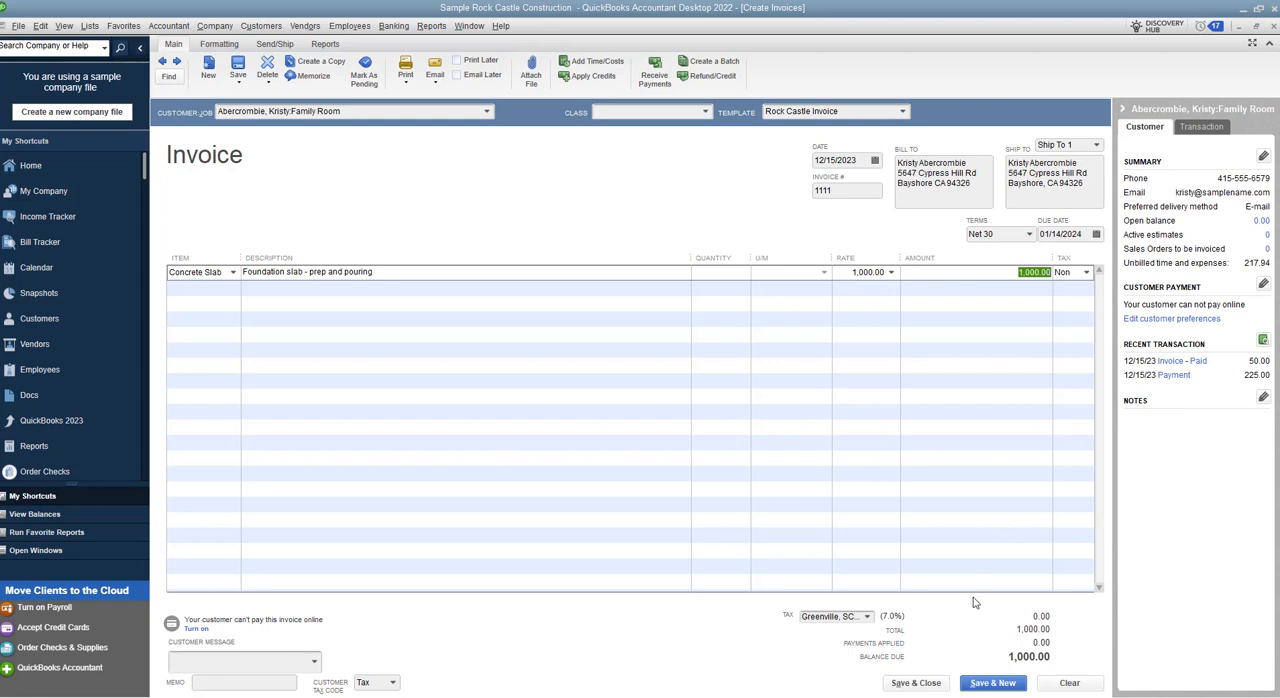
pyautogui.moveTo(1100, 296)
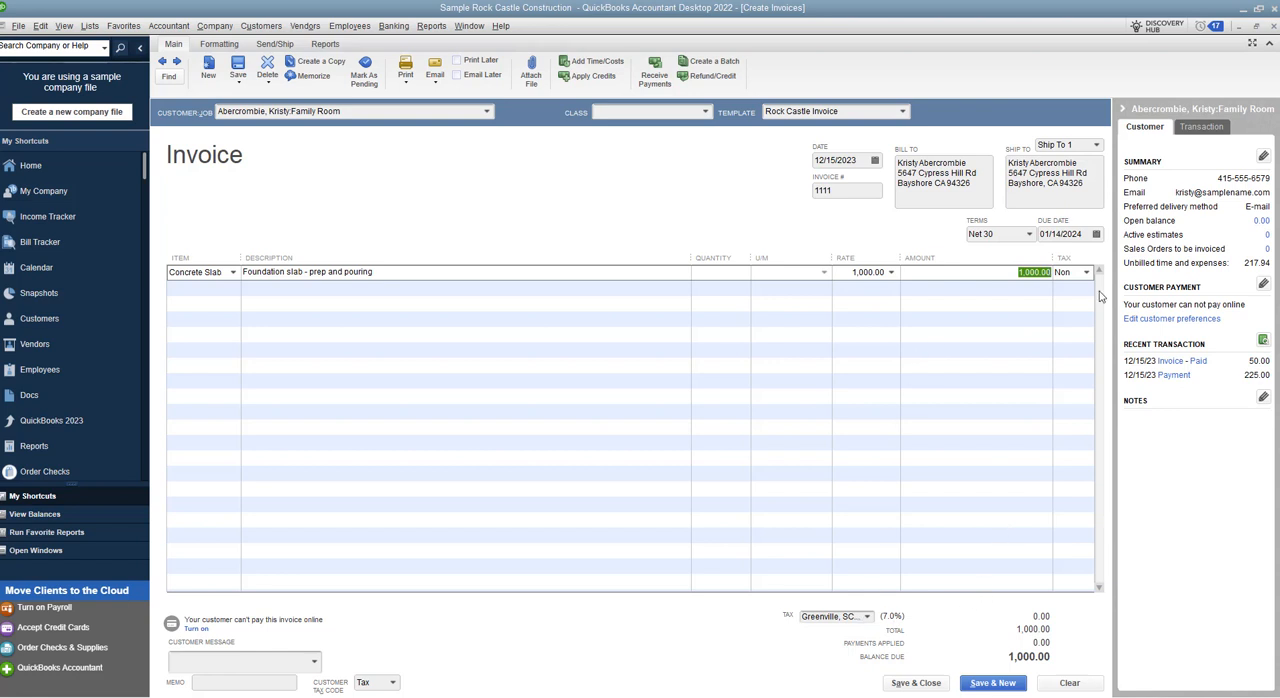
pyautogui.click(1086, 272)
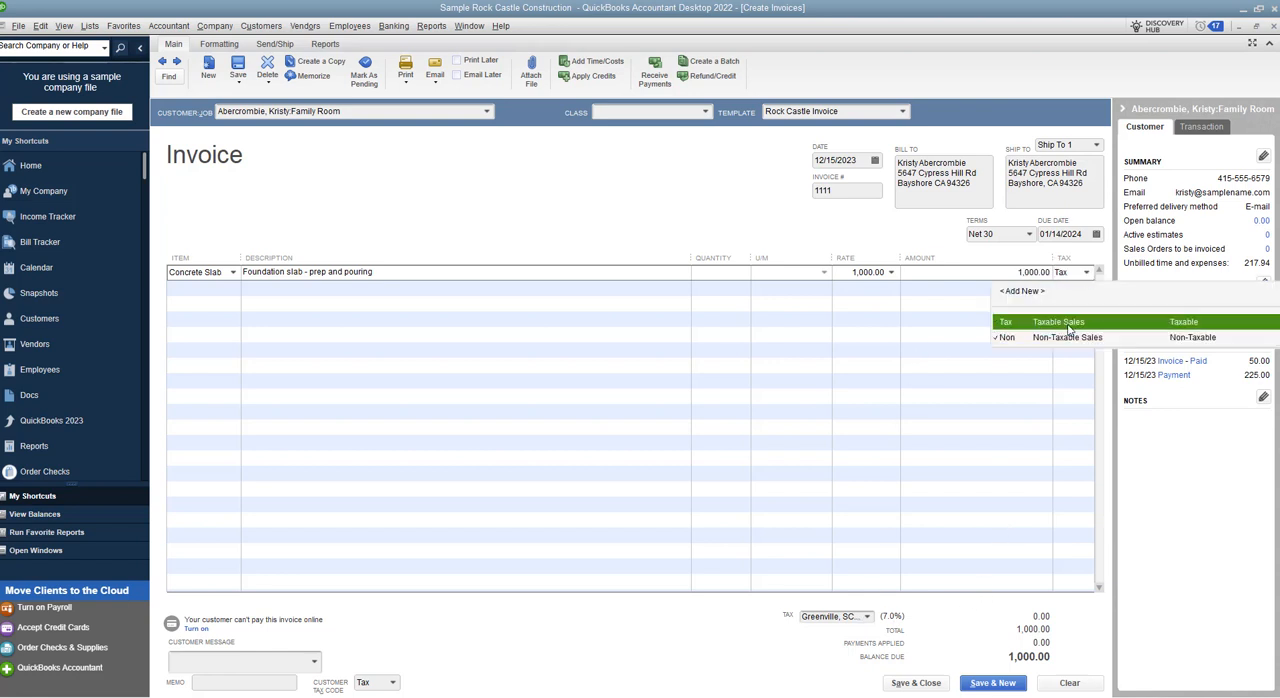
pyautogui.click(1057, 322)
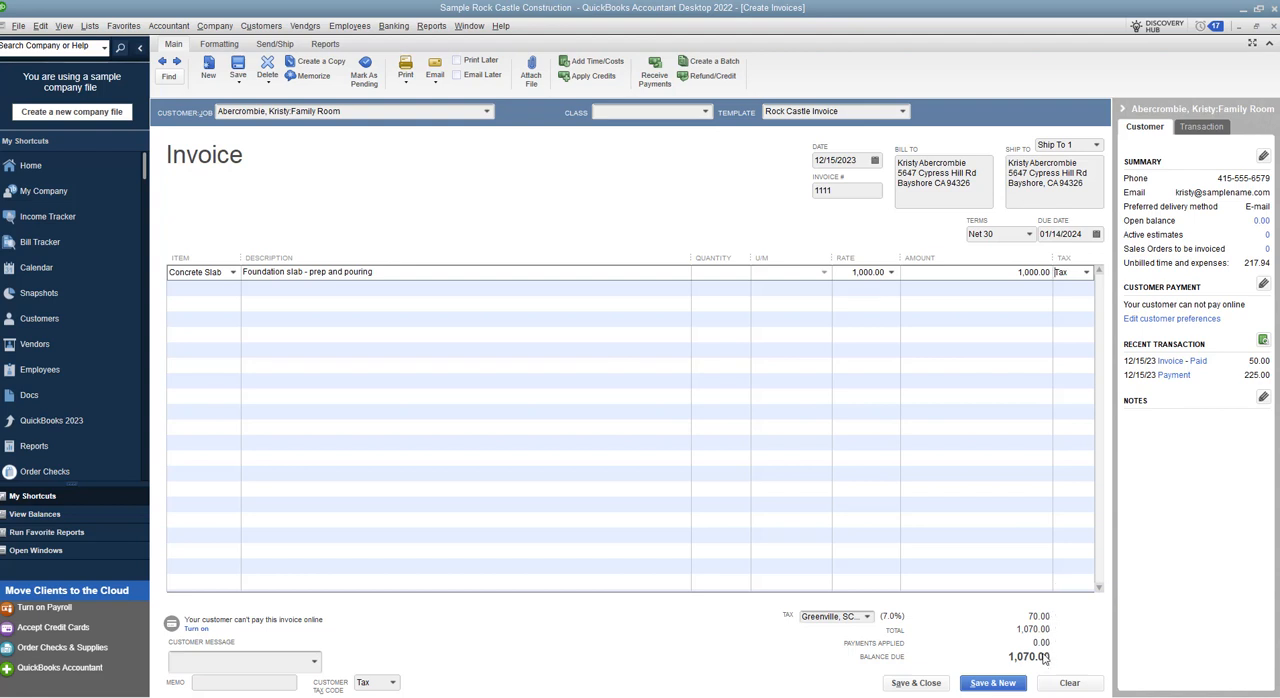
pyautogui.moveTo(748, 383)
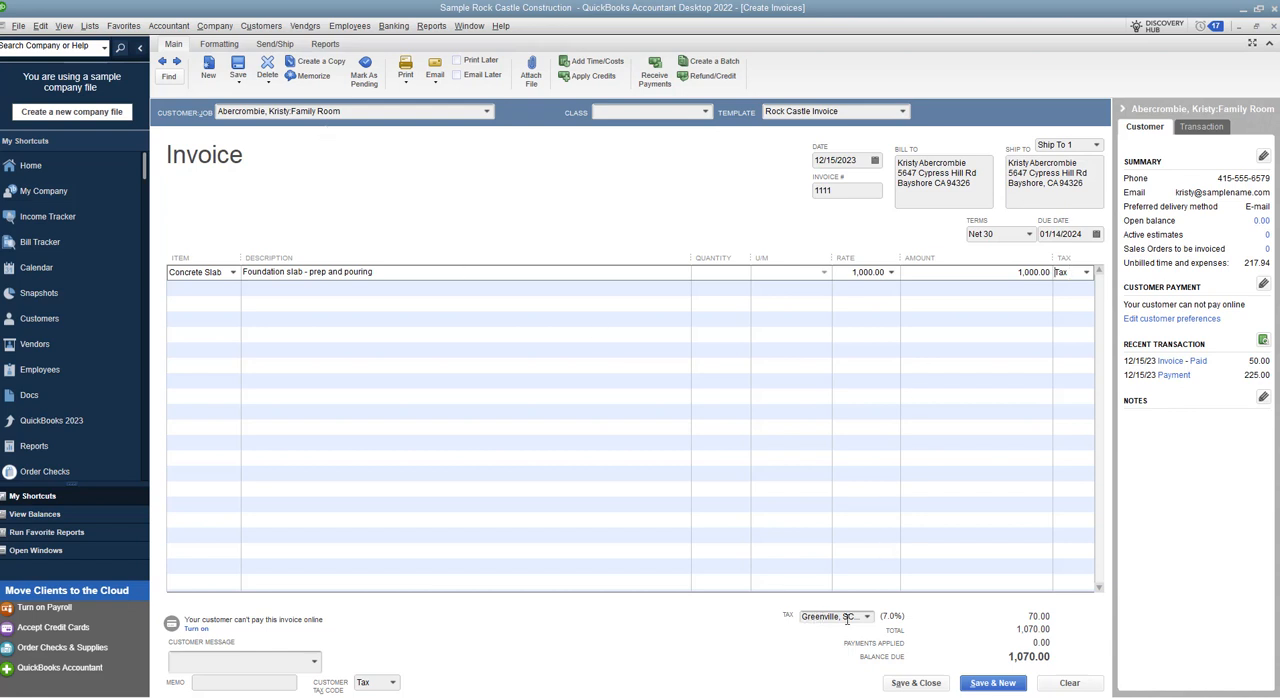
pyautogui.moveTo(868, 624)
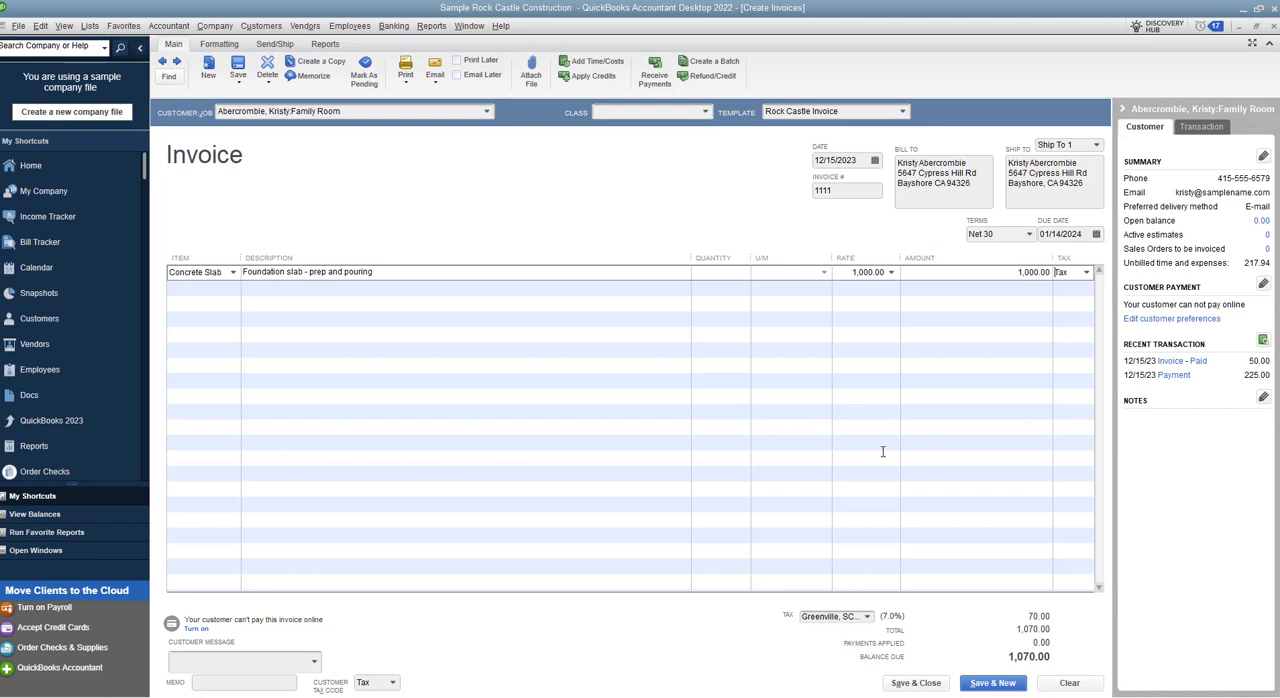
pyautogui.moveTo(867, 600)
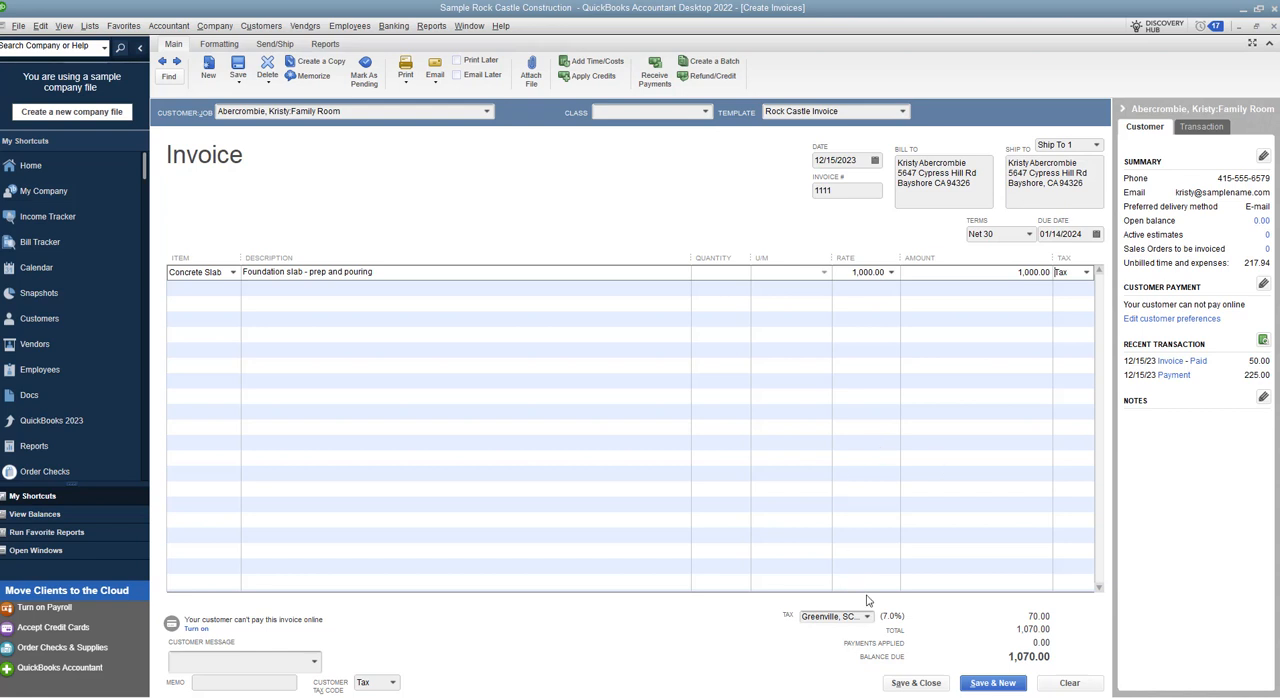
pyautogui.moveTo(910, 621)
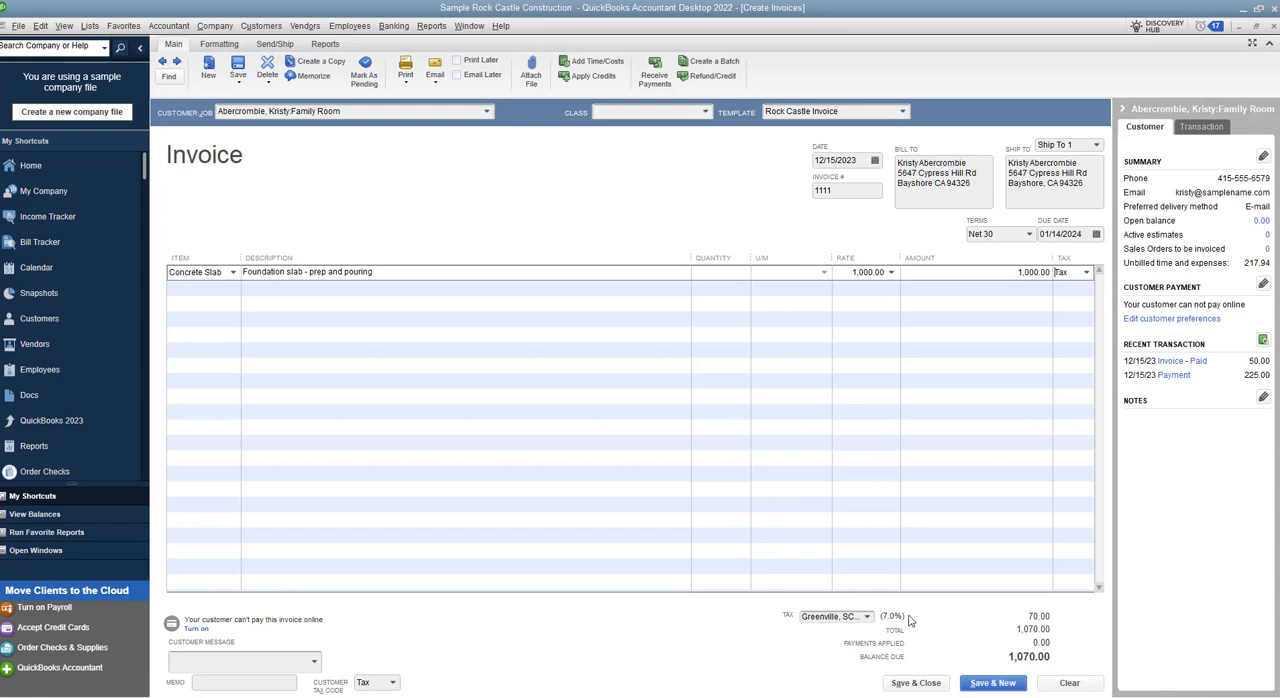
pyautogui.moveTo(915, 610)
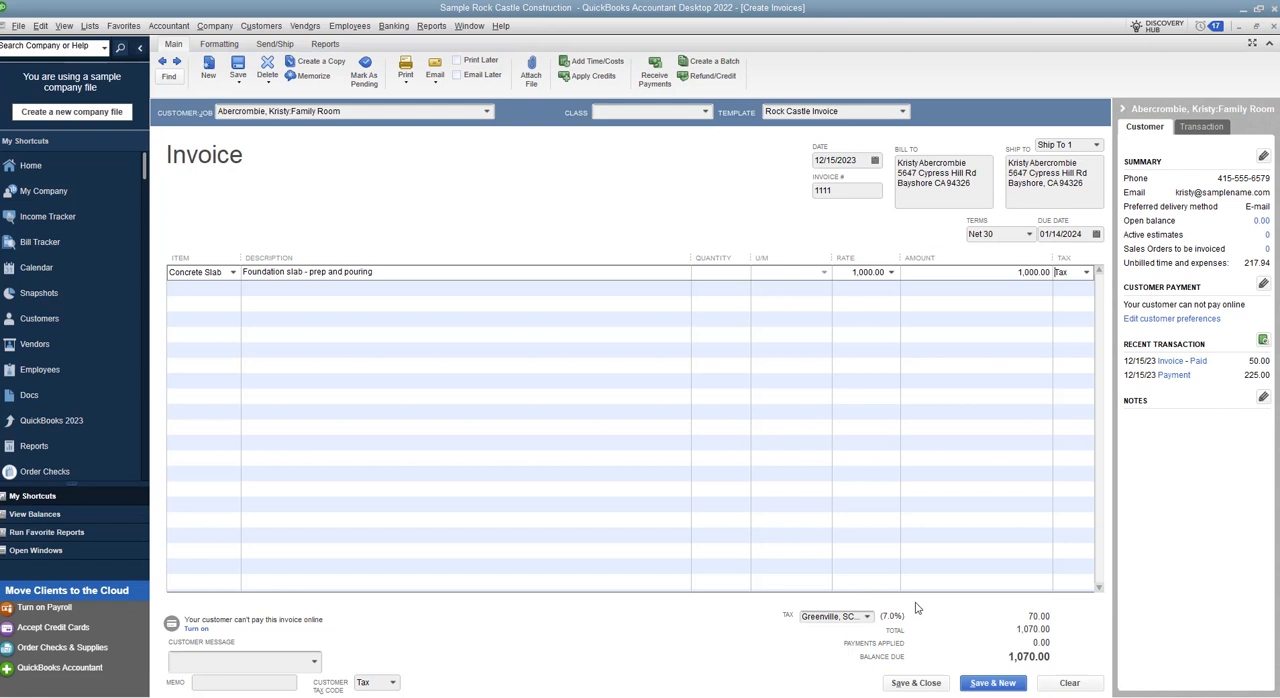